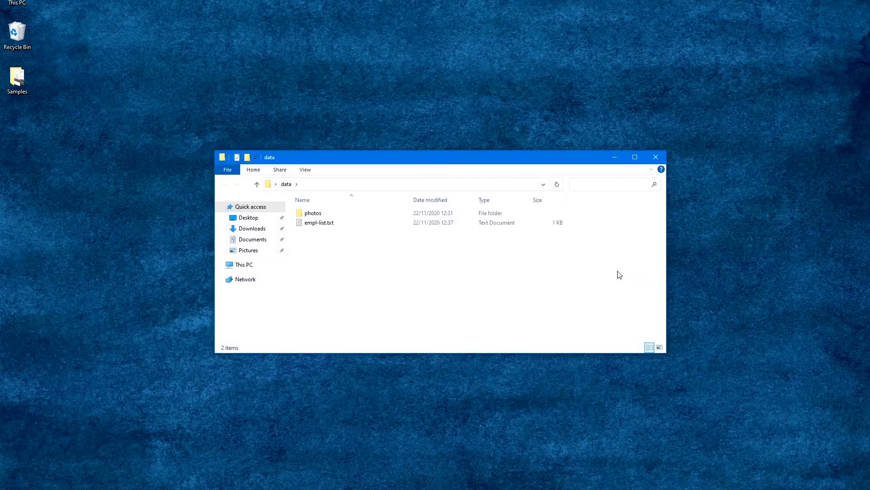
Step: Open empl-list.txt and inspect the badge's ID text and rounded photo frame
double_click(319, 222)
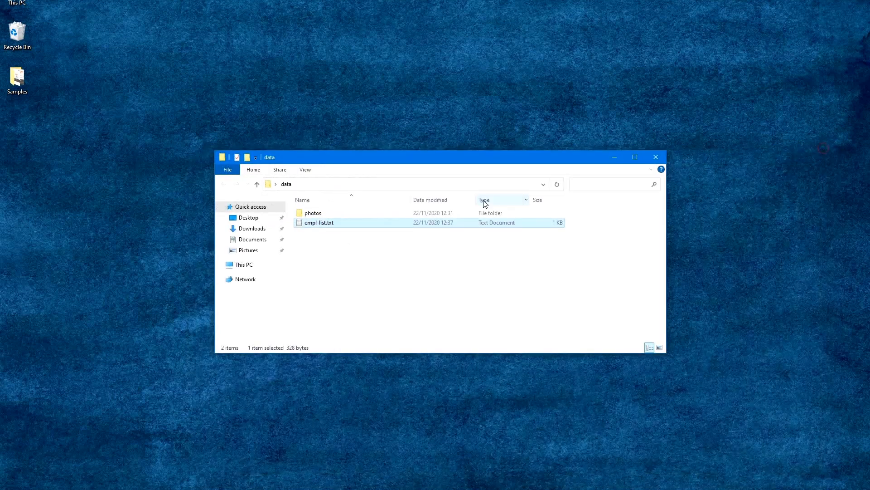
double_click(313, 212)
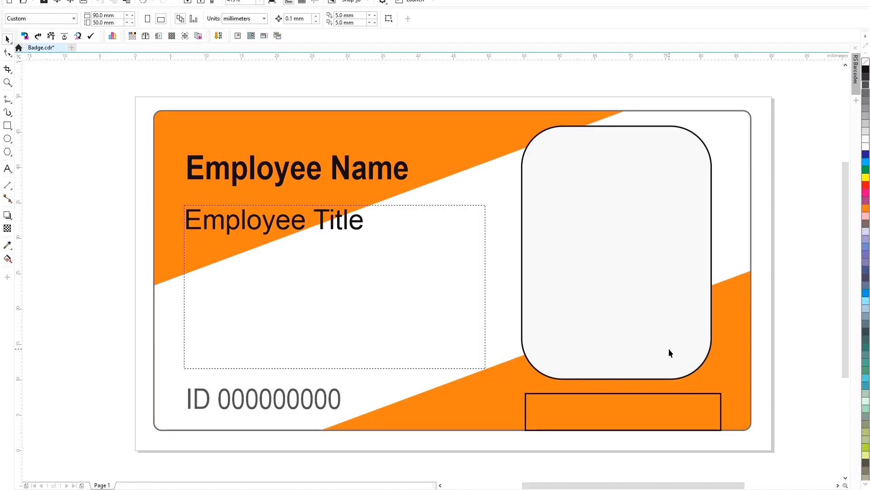
click(297, 168)
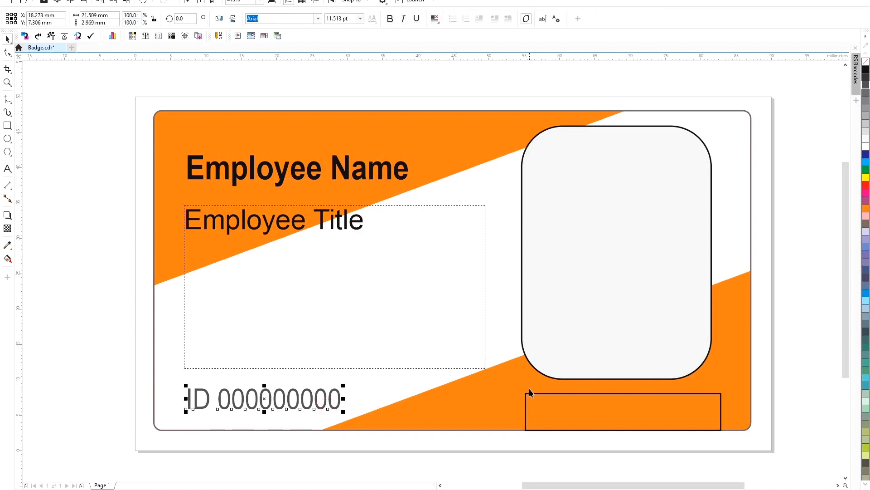
click(623, 411)
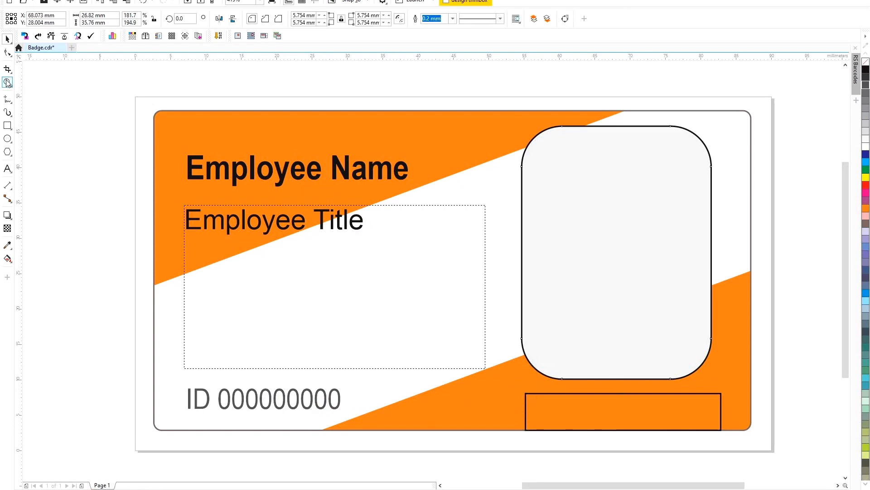
click(67, 18)
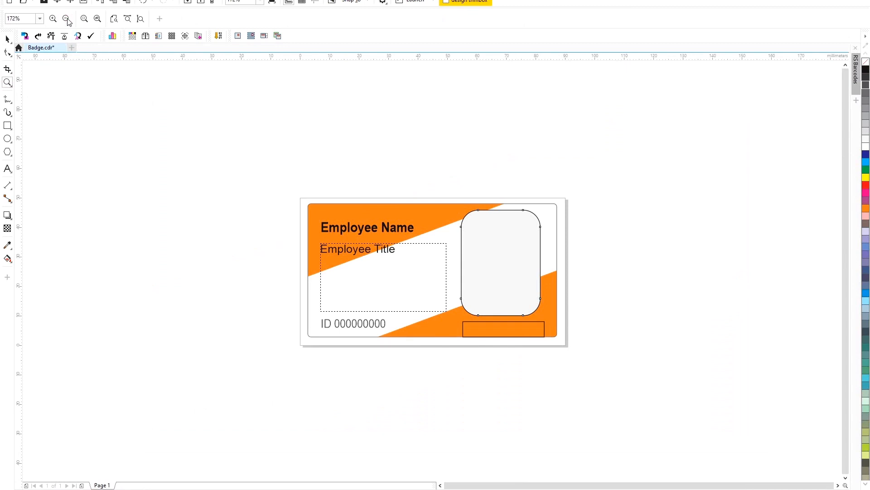
click(7, 82)
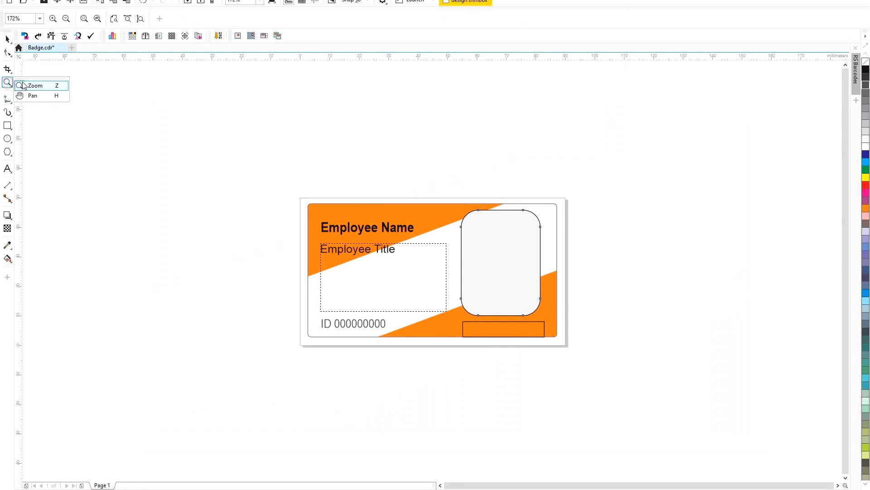
click(32, 96)
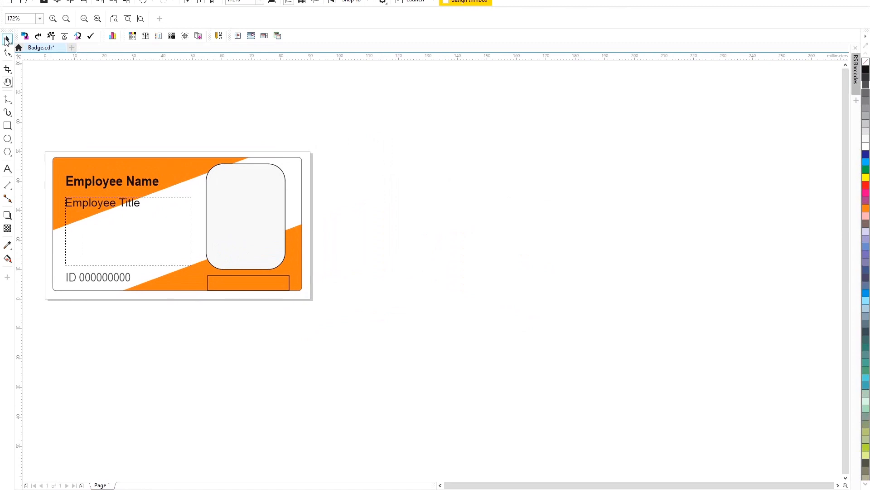
click(217, 37)
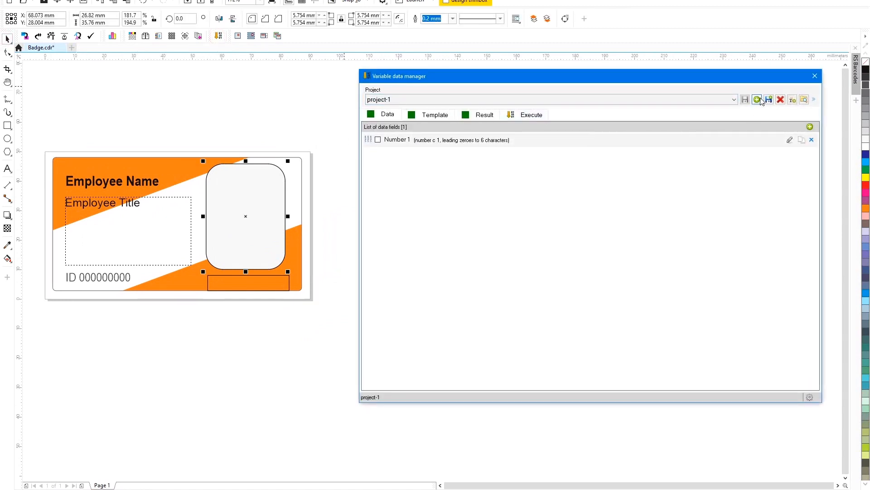
Step: Create project-2 with the current badge document as its template
click(756, 98)
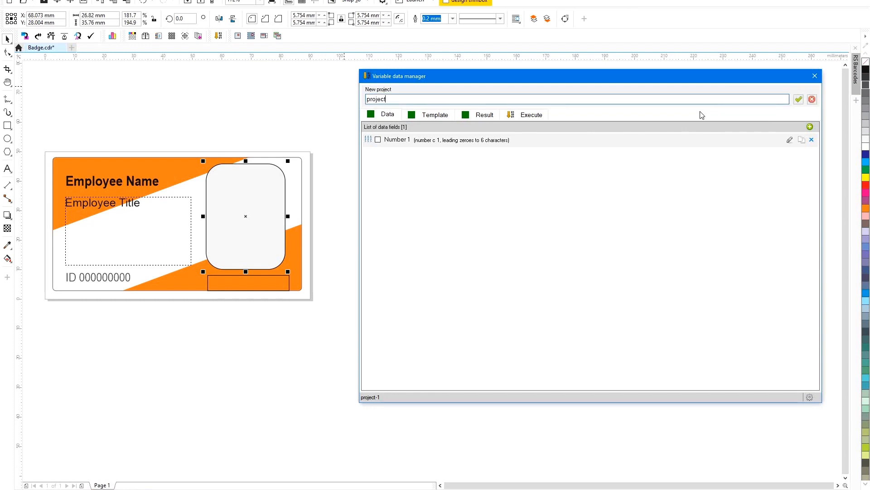
click(799, 98)
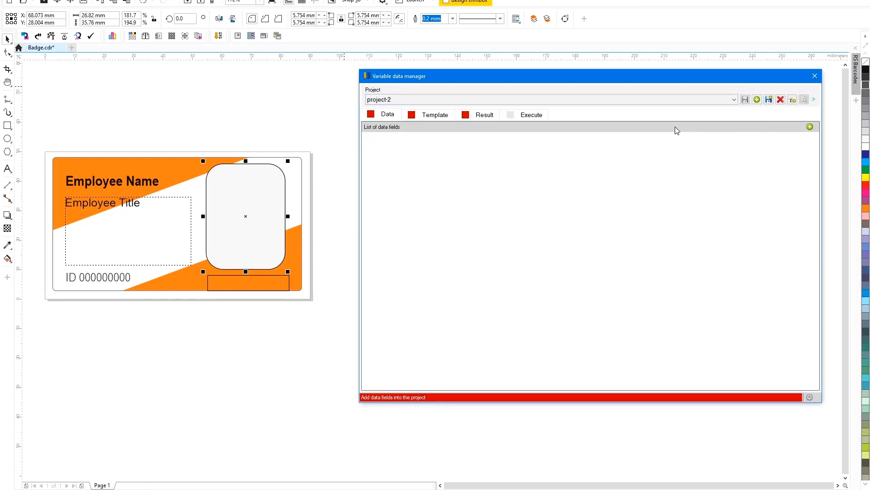
click(435, 114)
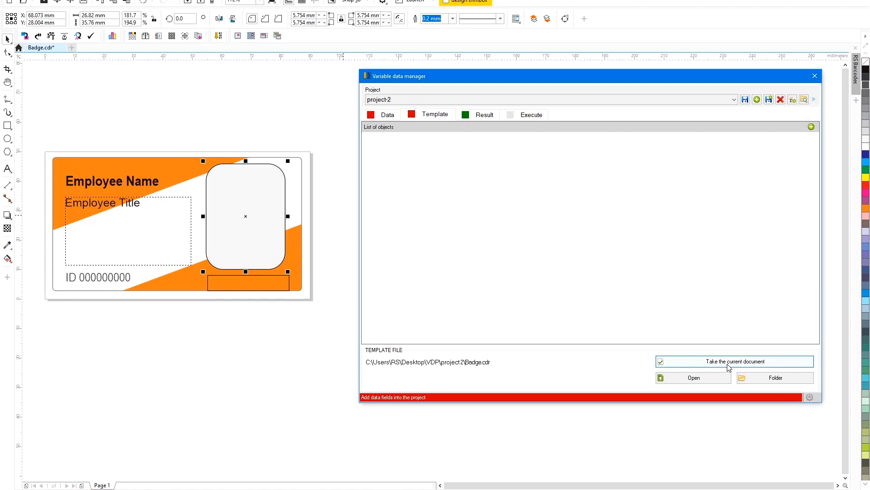
click(388, 114)
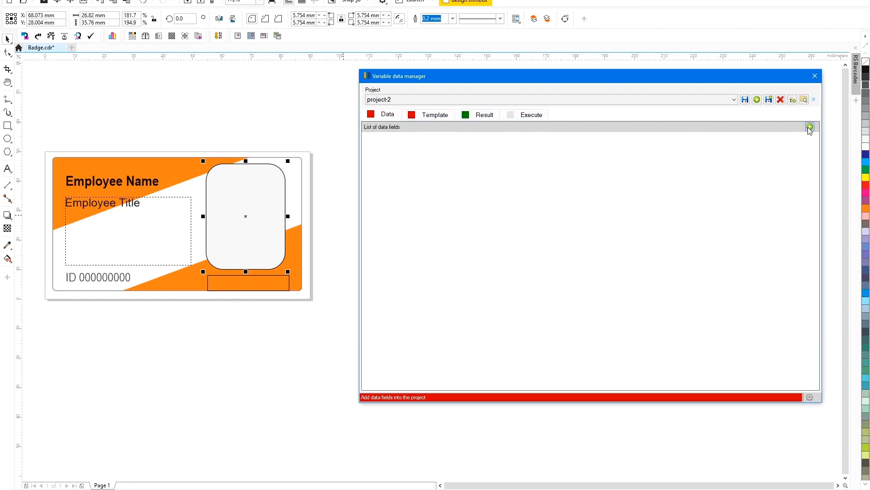
Step: Add a 'Data from file' field and browse for its source file
click(809, 126)
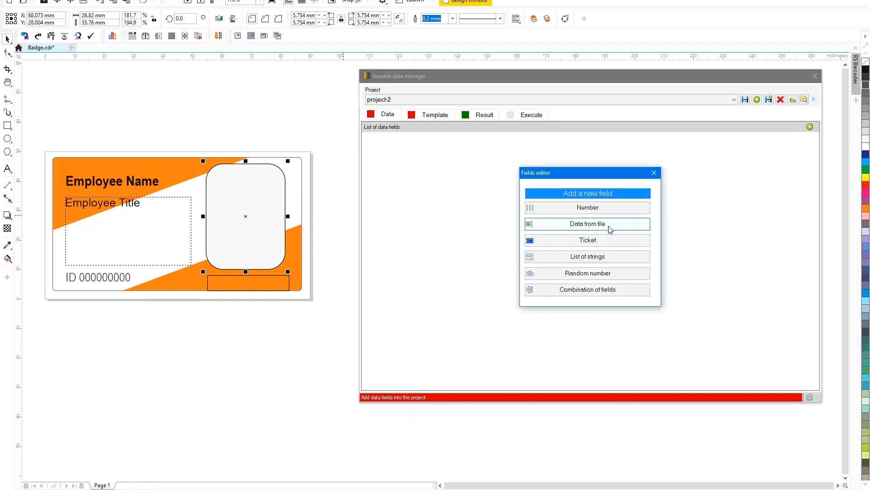
click(587, 223)
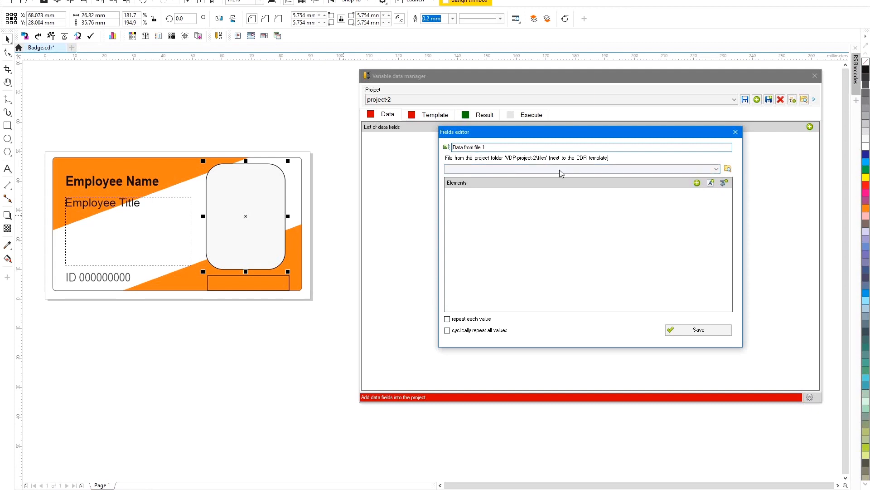
mouse_move(502, 172)
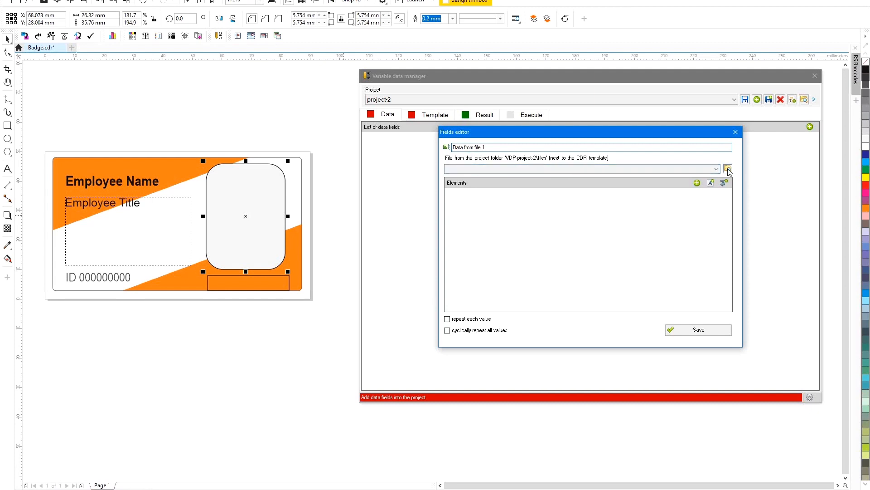
click(728, 169)
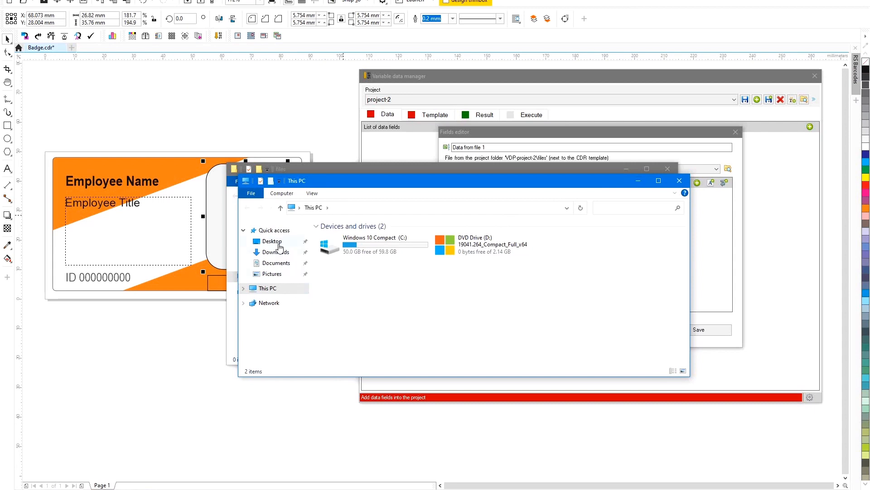
Step: Select empl-list.txt from the Desktop data folder as the field's source
click(272, 241)
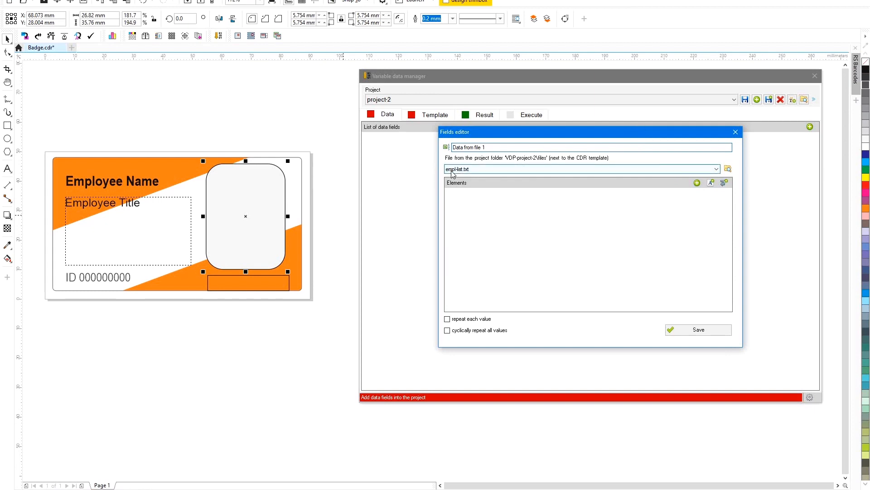
mouse_move(469, 172)
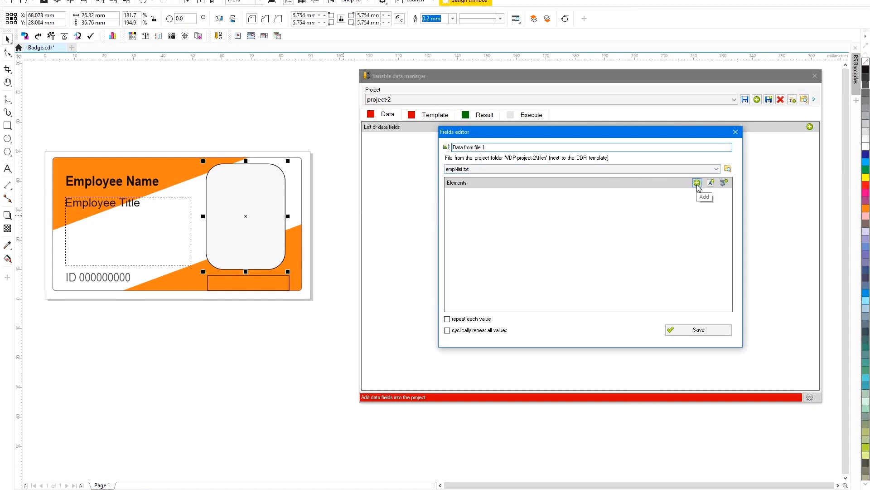
Step: Add an element reading Column # 1 and save the field
click(697, 183)
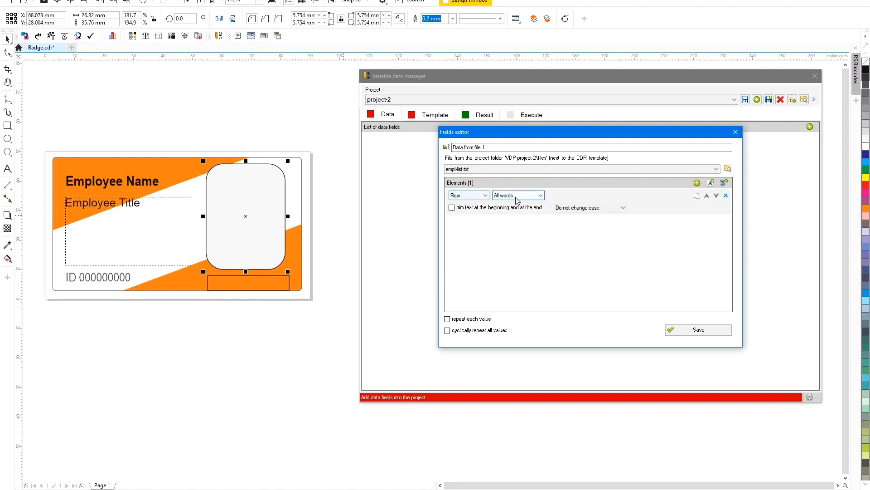
click(483, 195)
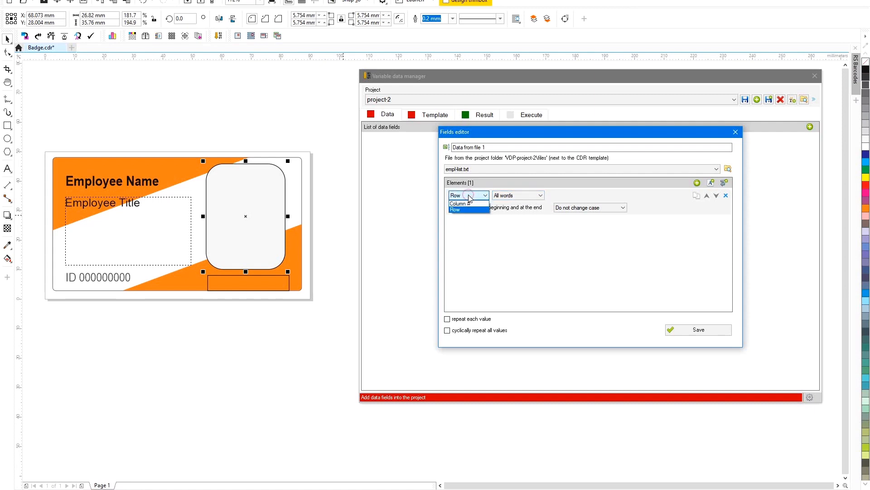
click(463, 203)
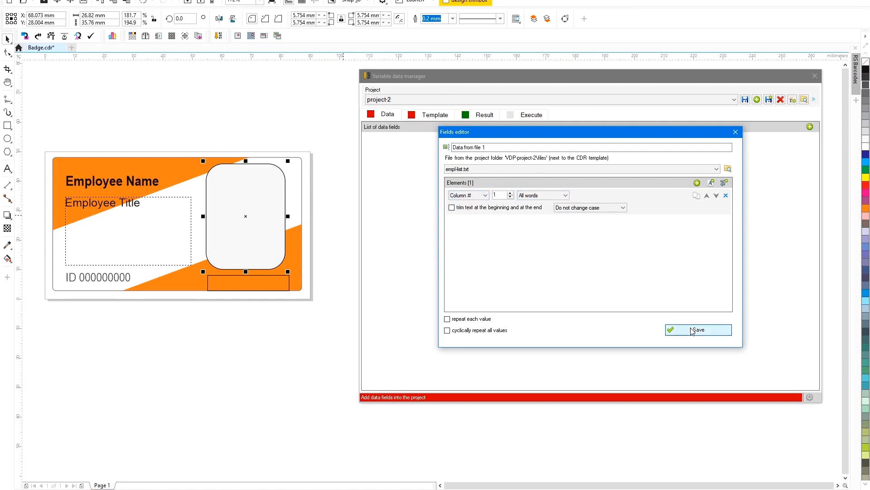
click(698, 330)
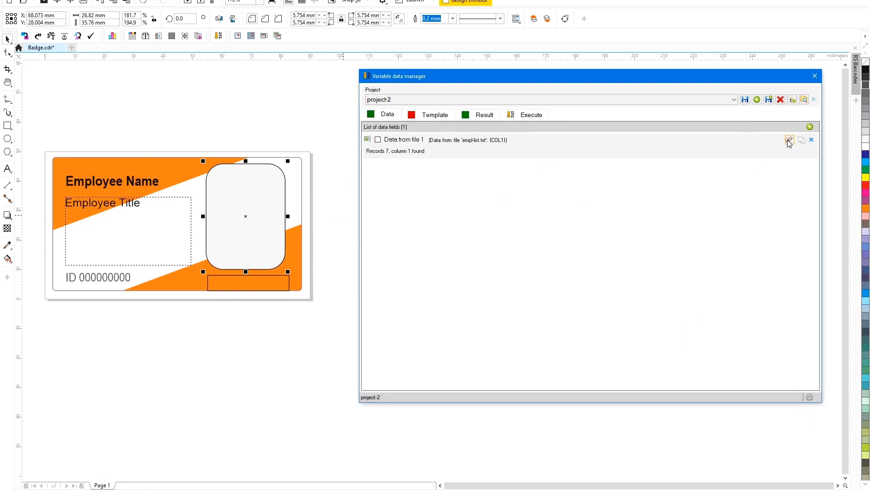
Step: Rename the data field to 'Empl ID' and save it
click(789, 140)
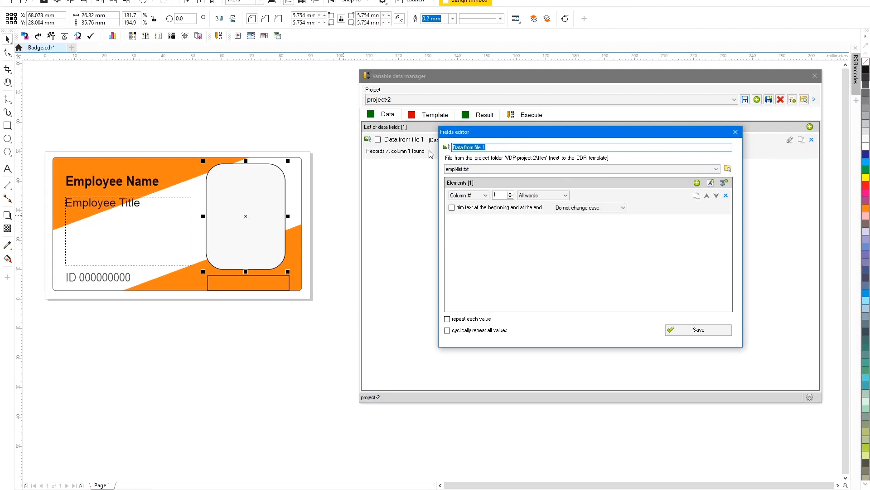
text(Empl)
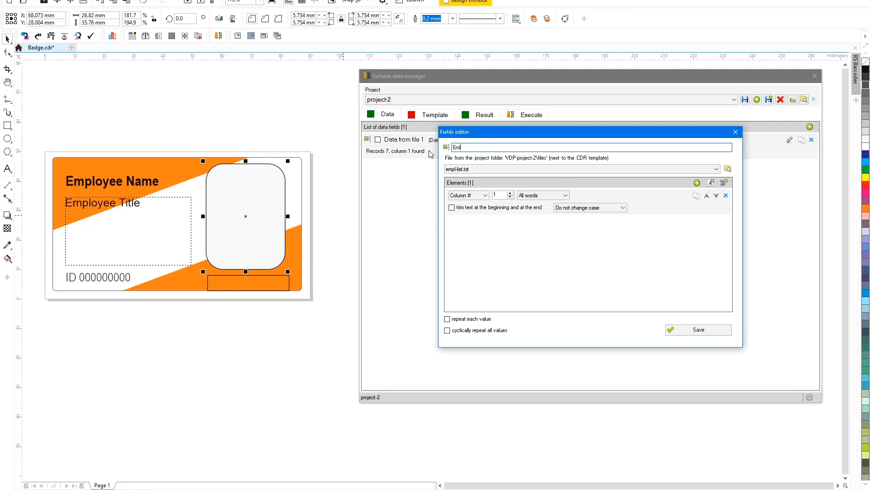
text(ID)
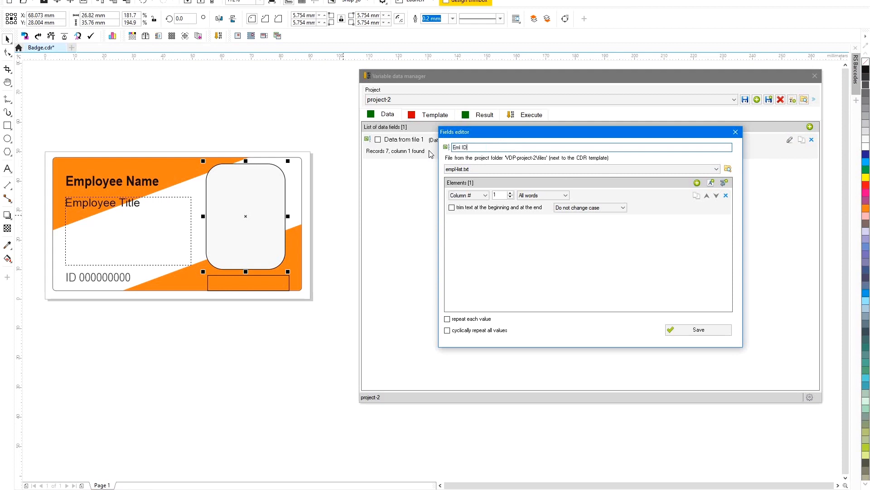
click(698, 329)
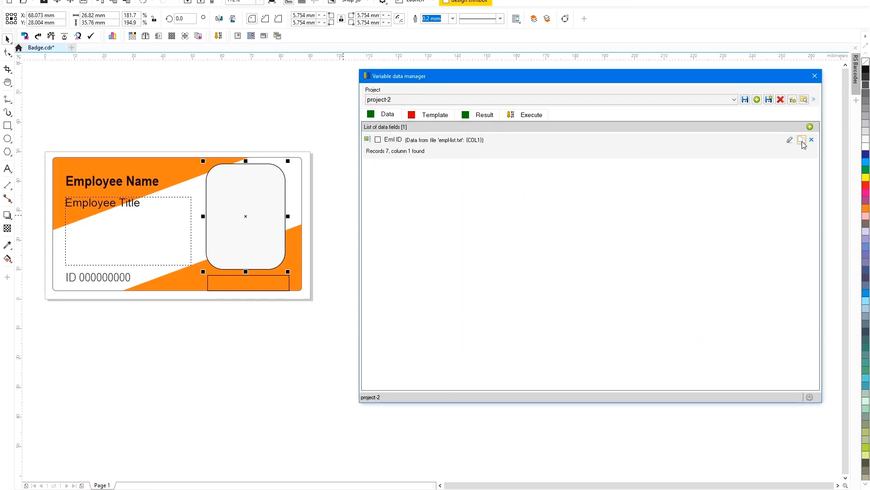
Step: Create the 'Empl Full Name' field combining columns 2 and 3
click(802, 140)
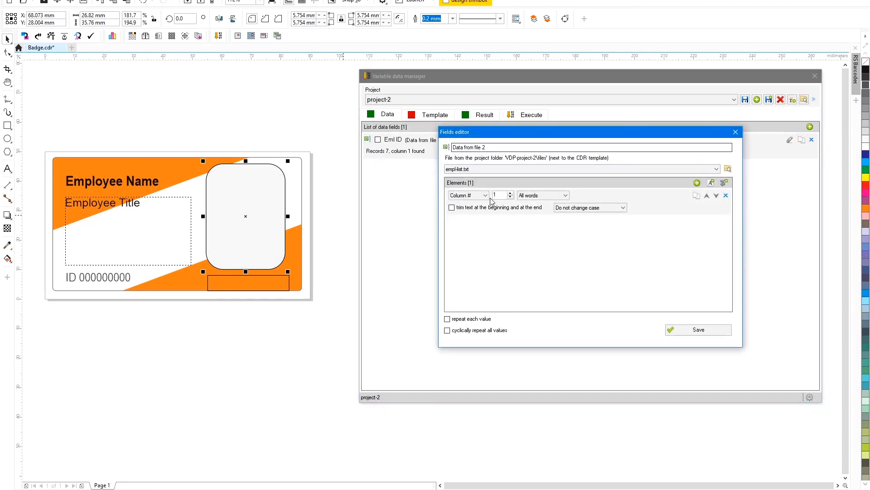
click(510, 193)
text(Empl Na)
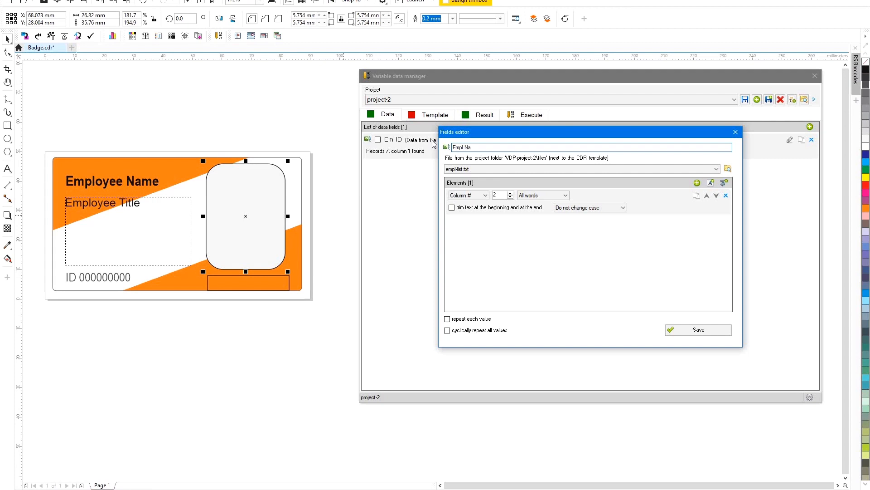
key(Backspace)
text(Full)
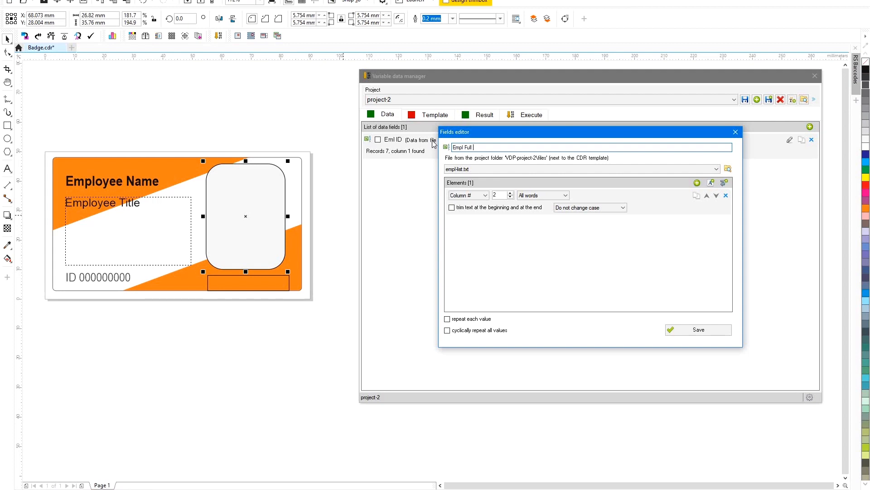
text(Name)
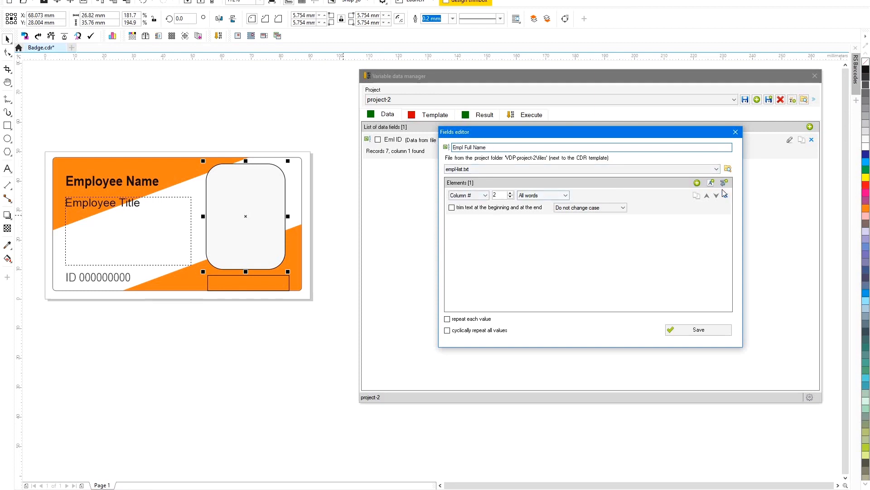
mouse_move(710, 183)
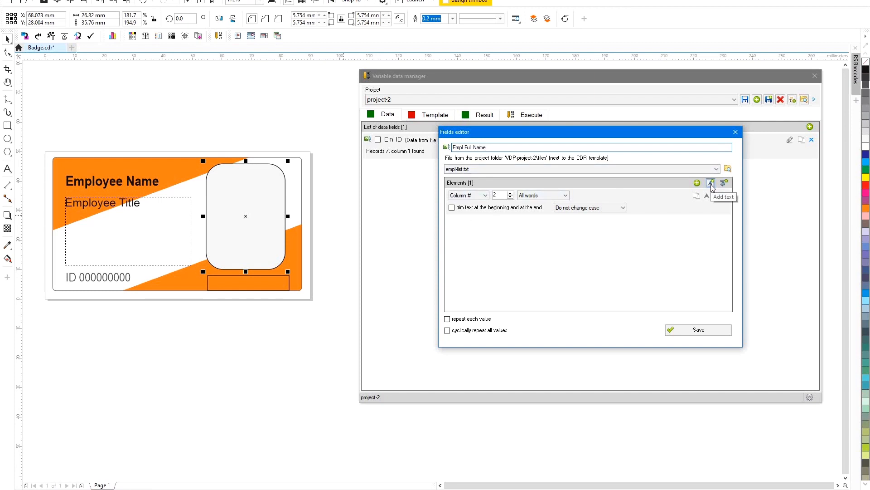
click(711, 183)
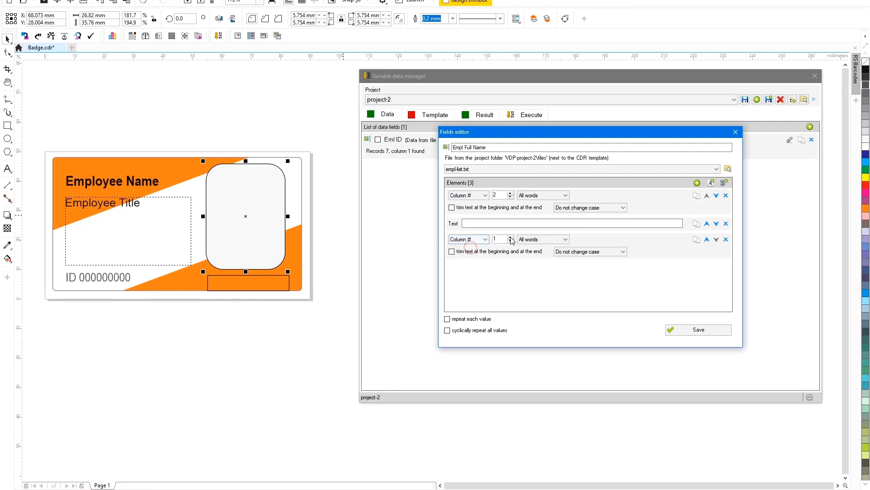
click(510, 237)
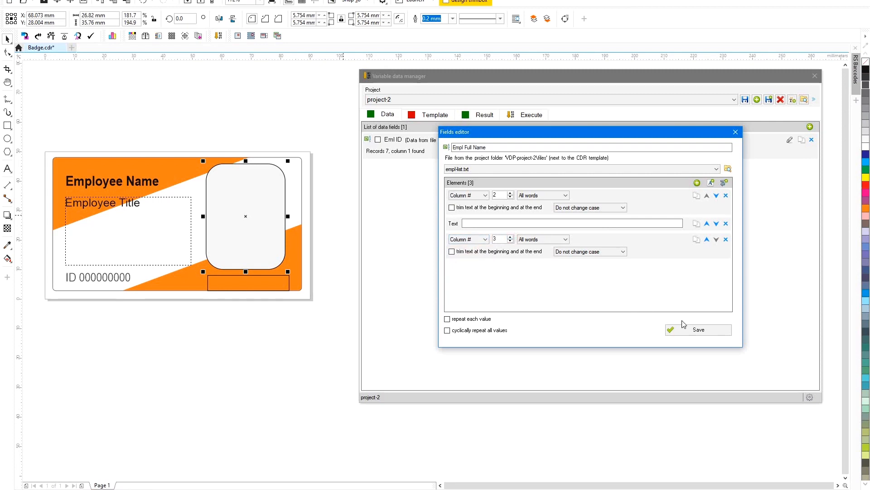
click(699, 329)
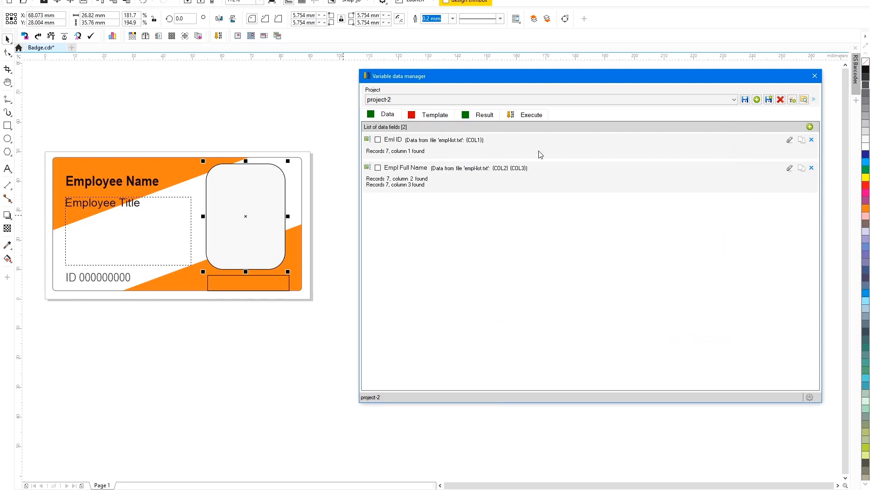
Step: Create the 'Empl title' field from column 4, removing extra elements
click(809, 126)
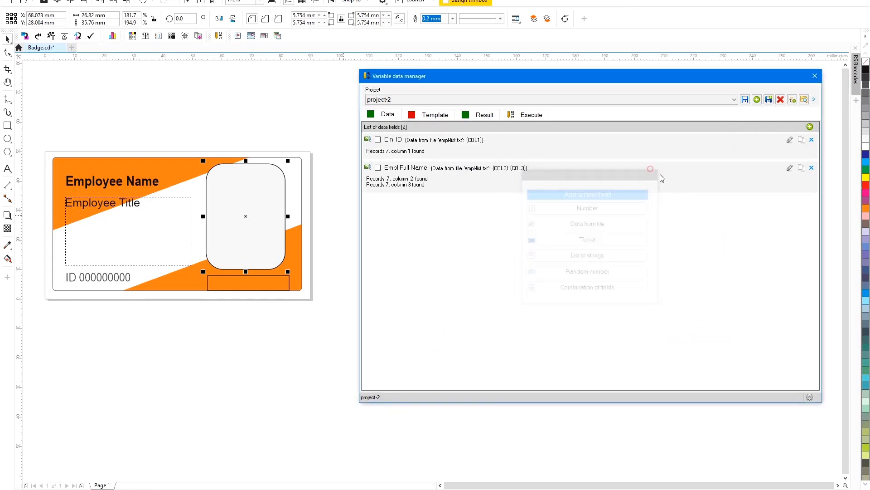
click(790, 167)
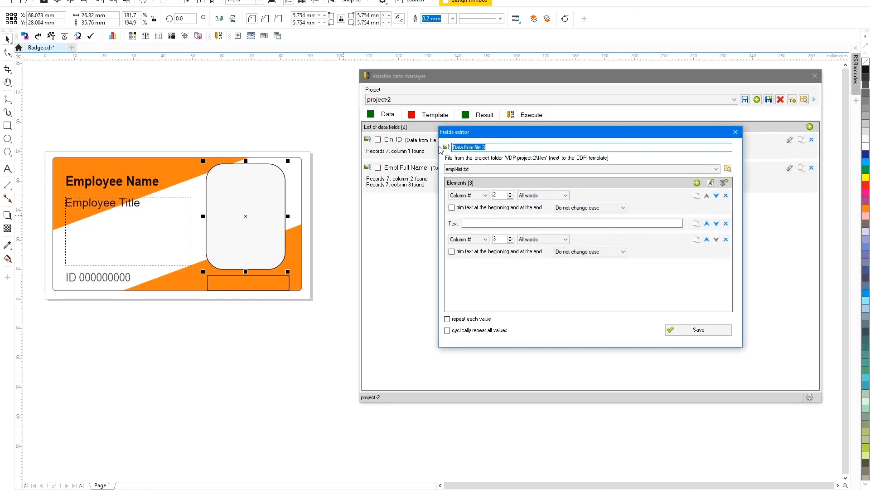
text(Empl t)
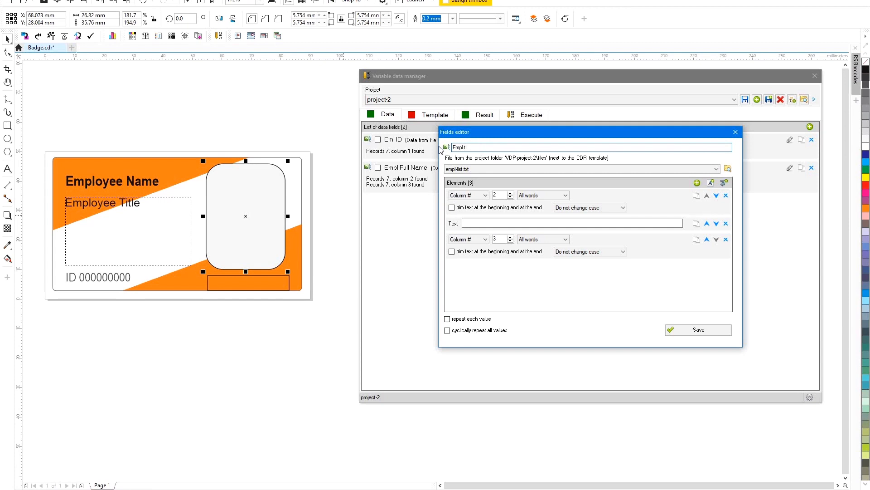
text(itle)
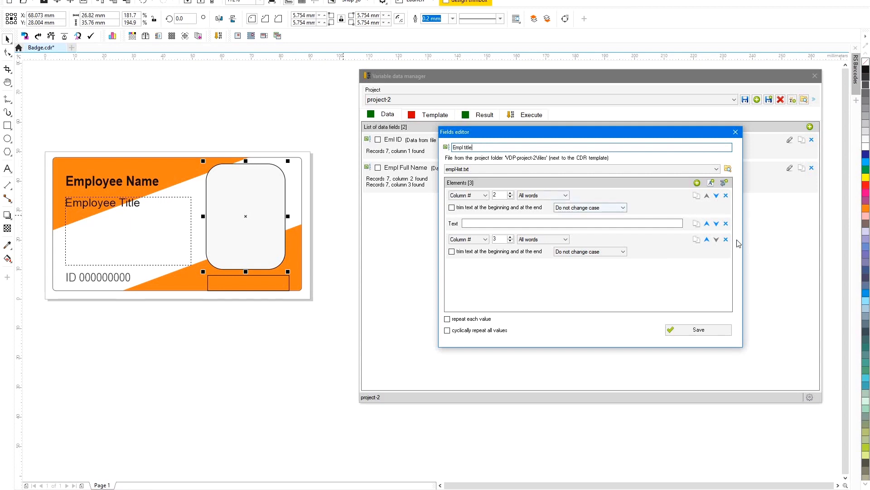
click(726, 240)
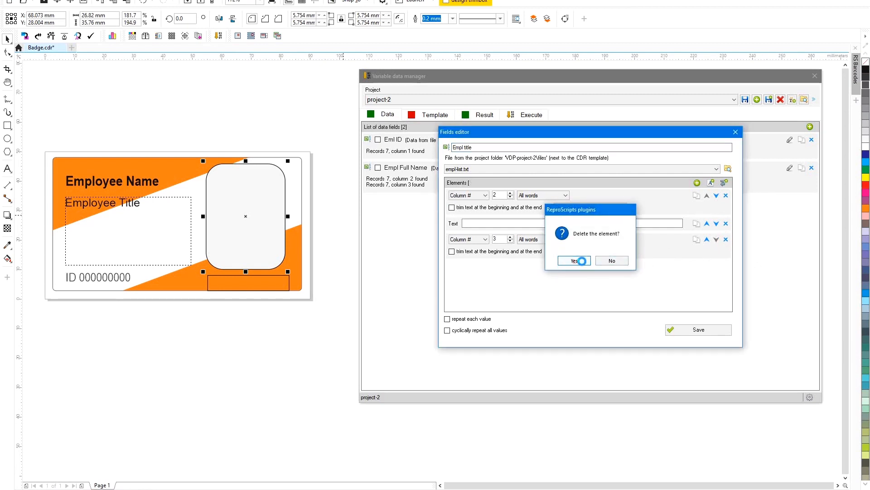
click(573, 260)
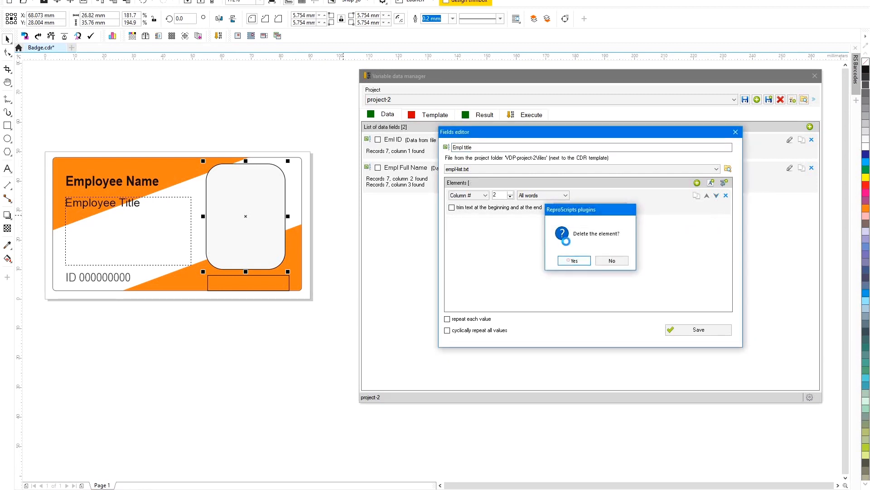
click(574, 261)
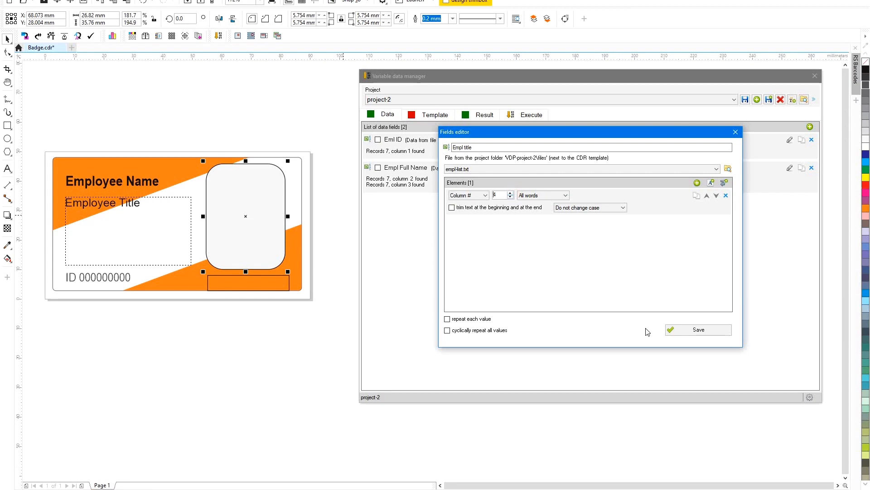
click(698, 330)
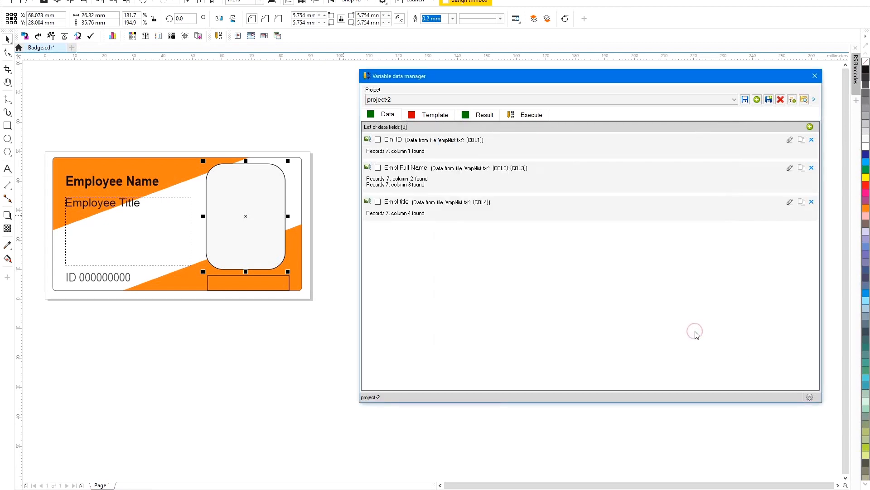
mouse_move(695, 333)
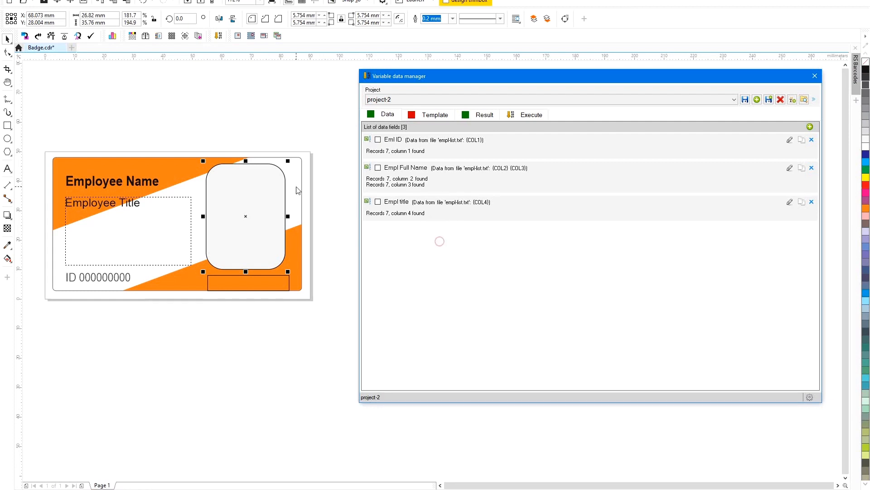
Step: Link the employee name text to the Empl Full Name field
click(435, 114)
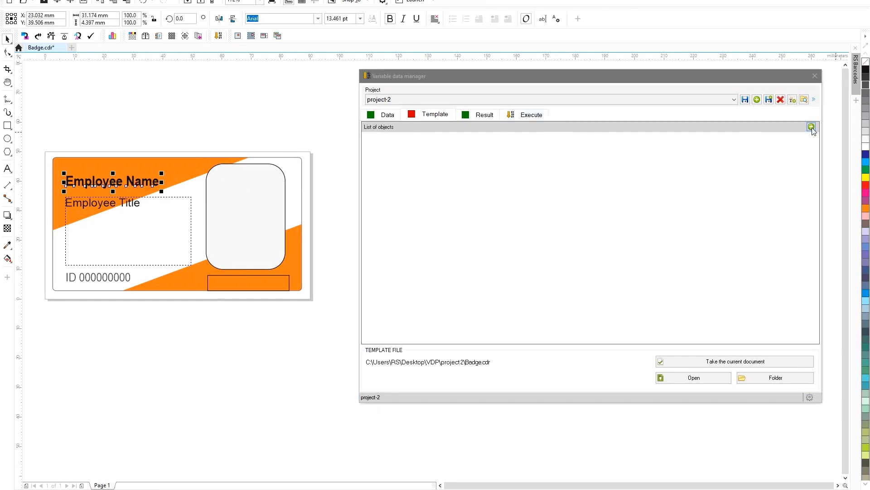
click(811, 126)
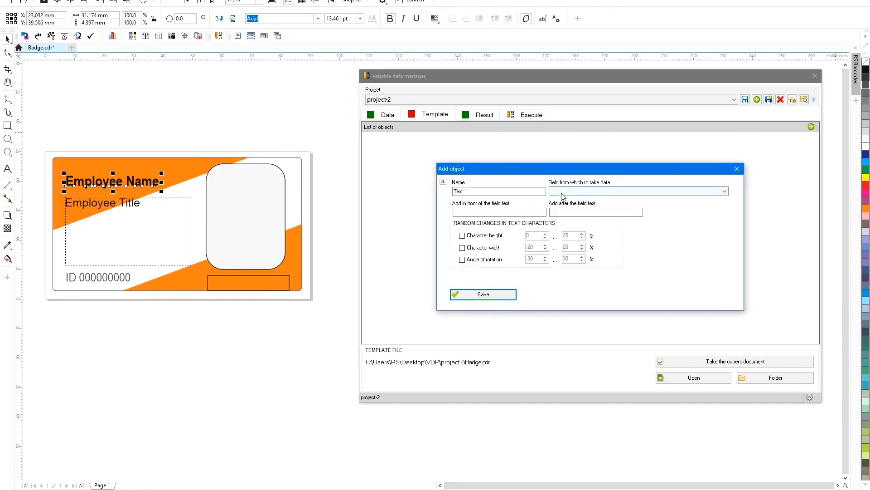
click(638, 191)
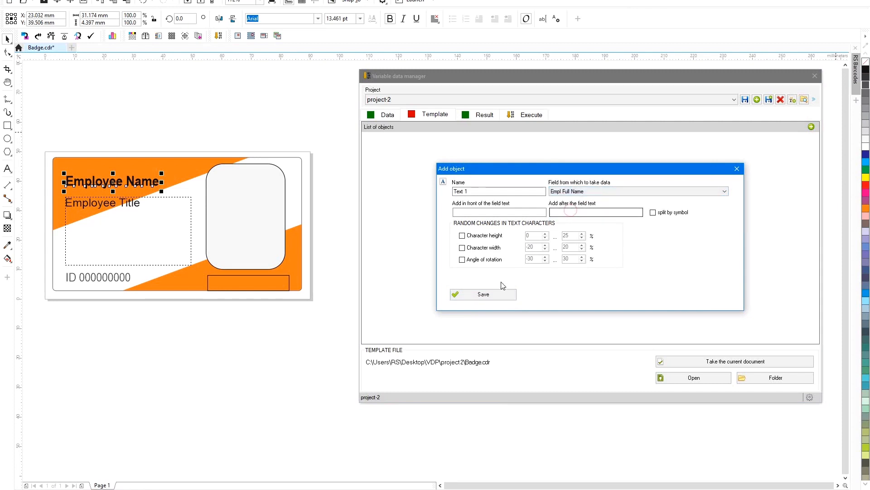
click(483, 294)
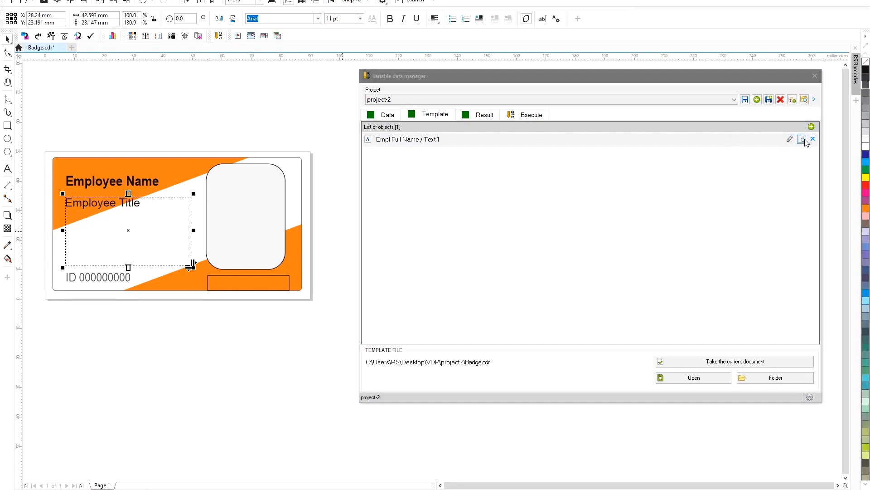
Step: Link the title paragraph to Empl title with shrink-to-fit text
click(803, 139)
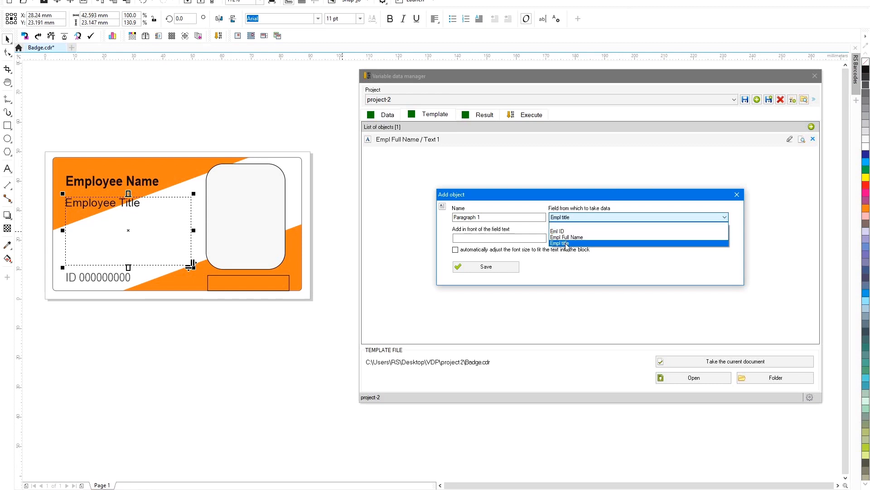
click(560, 243)
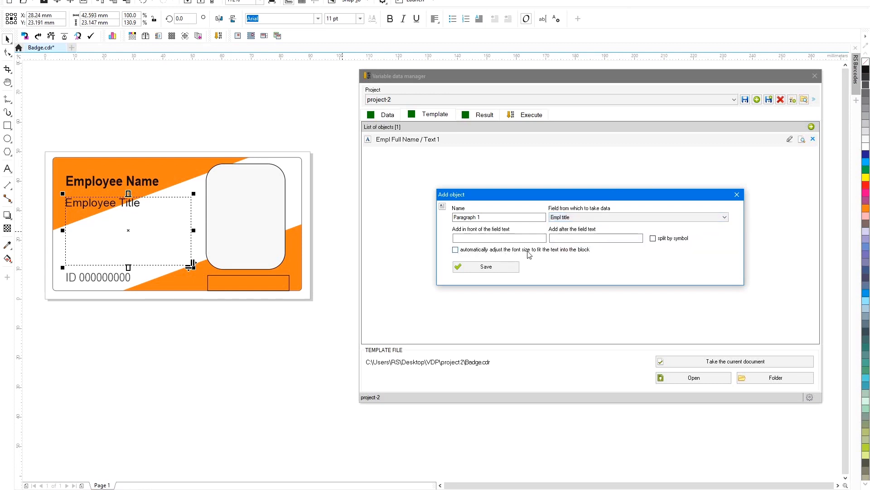
click(455, 250)
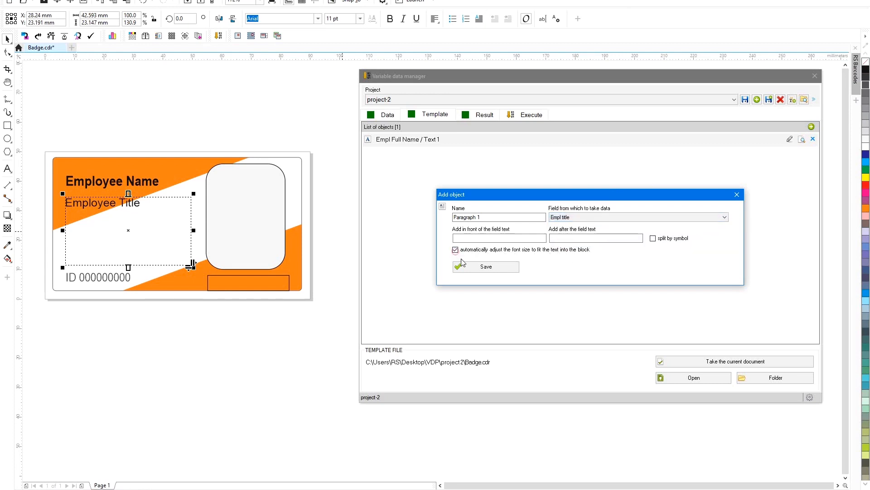
click(486, 266)
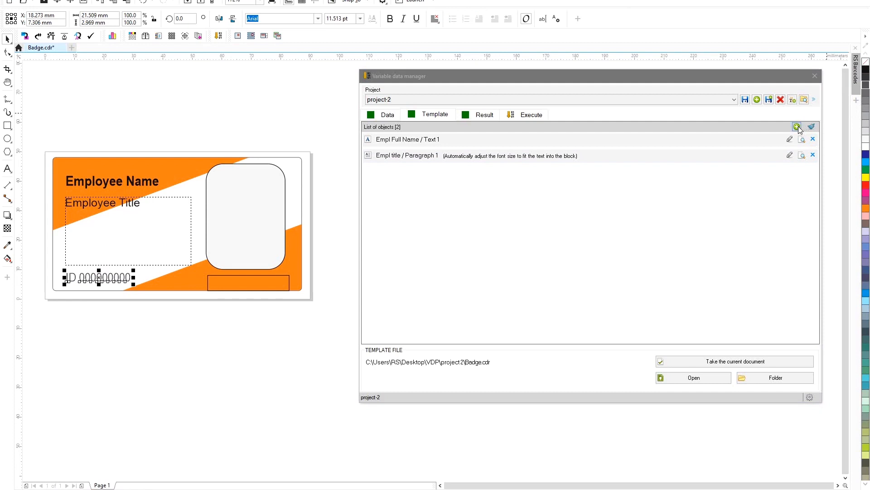
Step: Link the ID text to the Eml ID field with an 'ID ' prefix
click(797, 127)
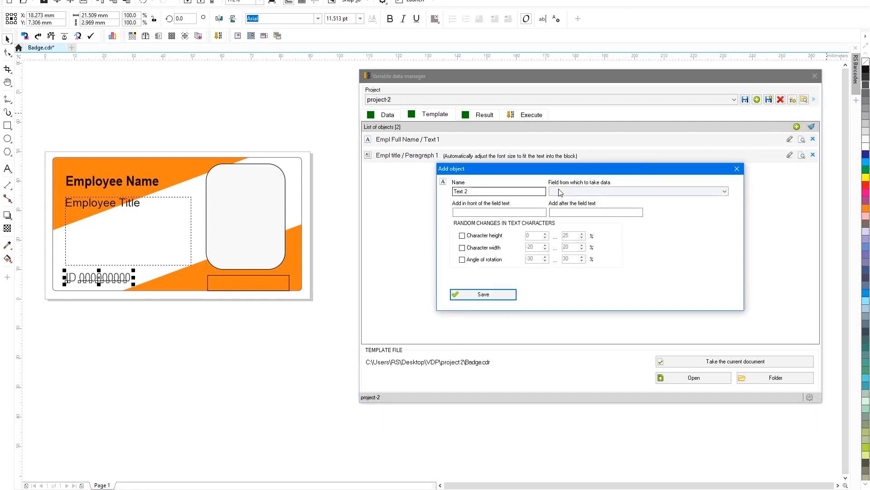
click(637, 191)
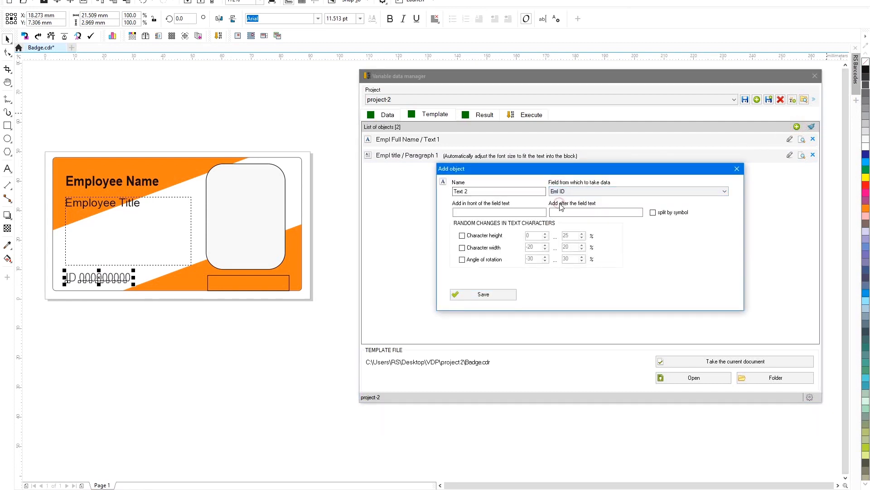
click(500, 211)
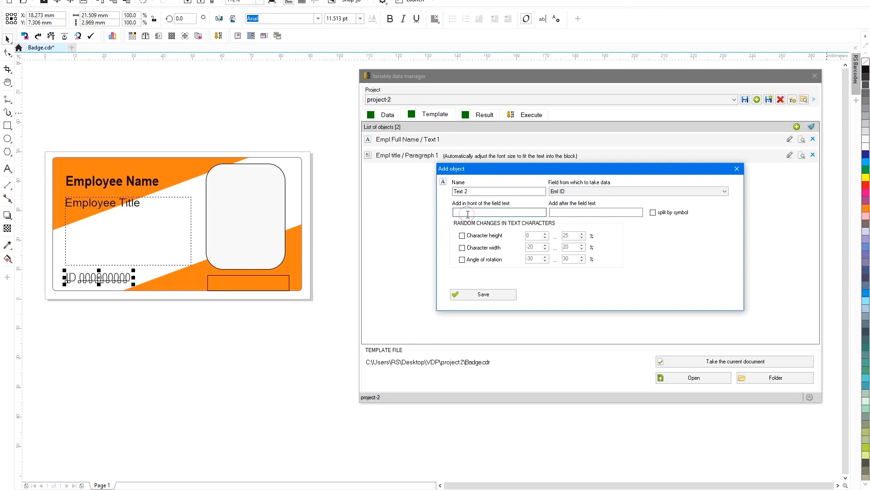
text(ID)
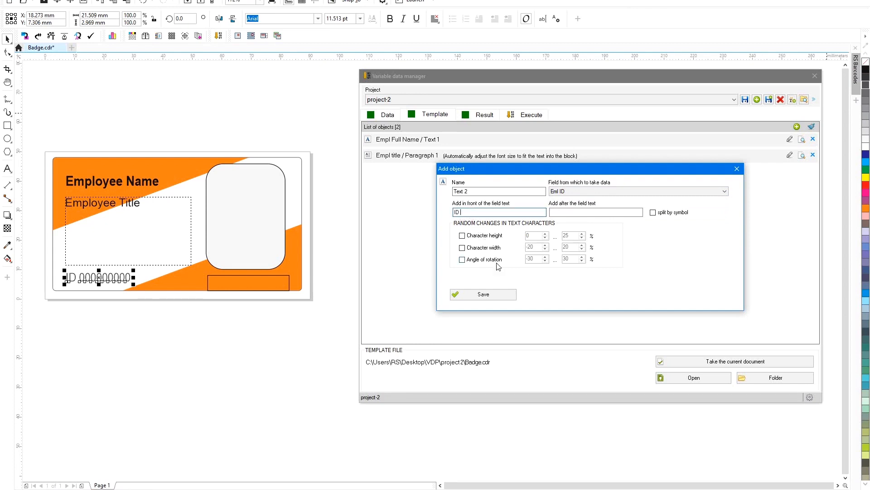
click(483, 294)
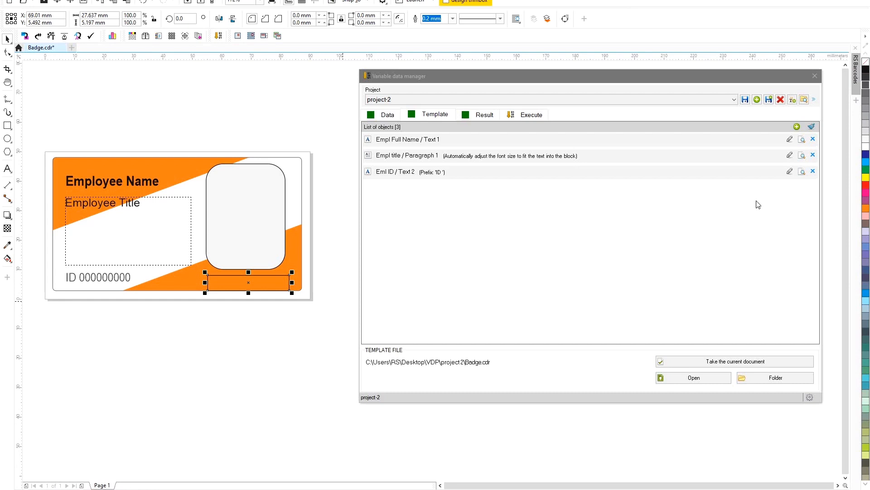
Step: Add a CODE 128 barcode object linked to the Eml ID field
click(796, 127)
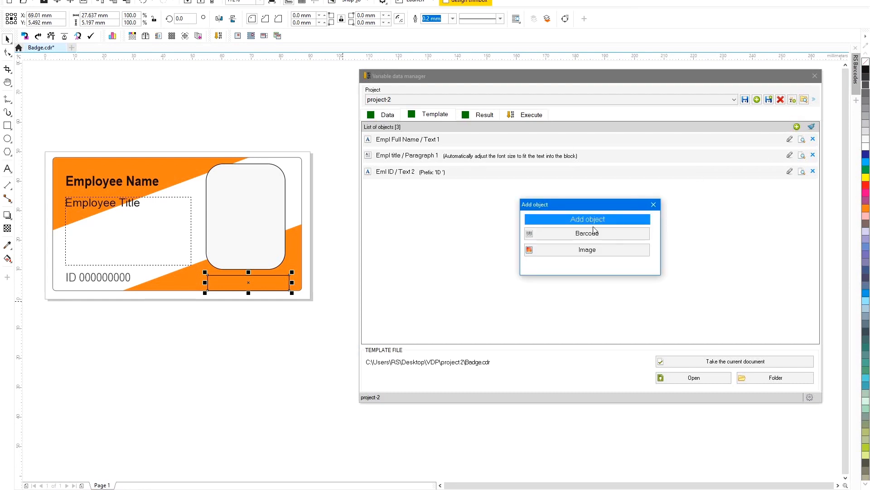
click(587, 233)
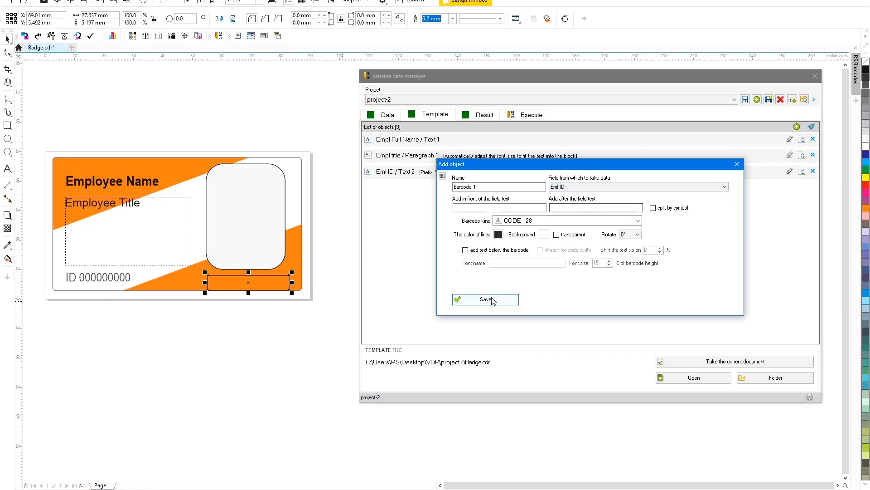
click(485, 299)
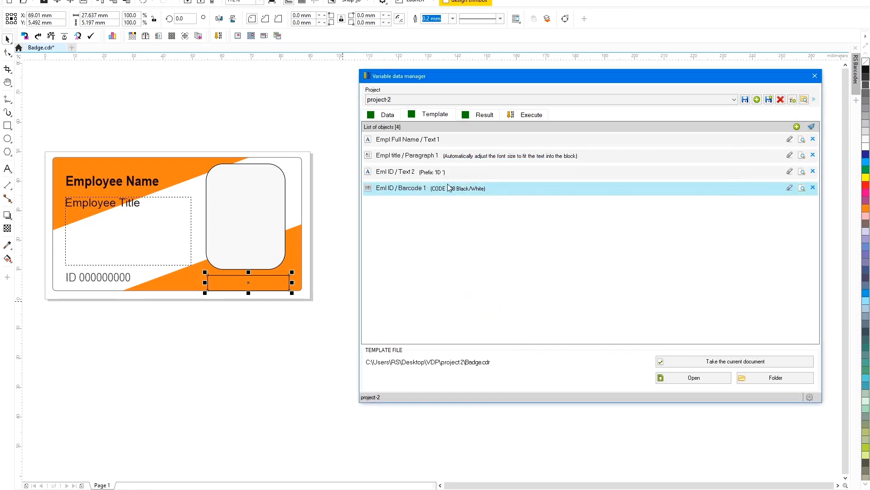
click(387, 114)
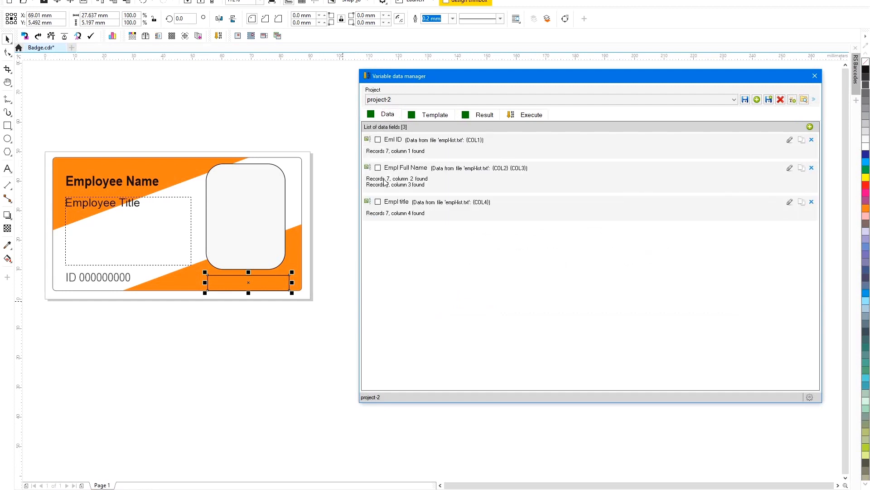
mouse_move(405, 179)
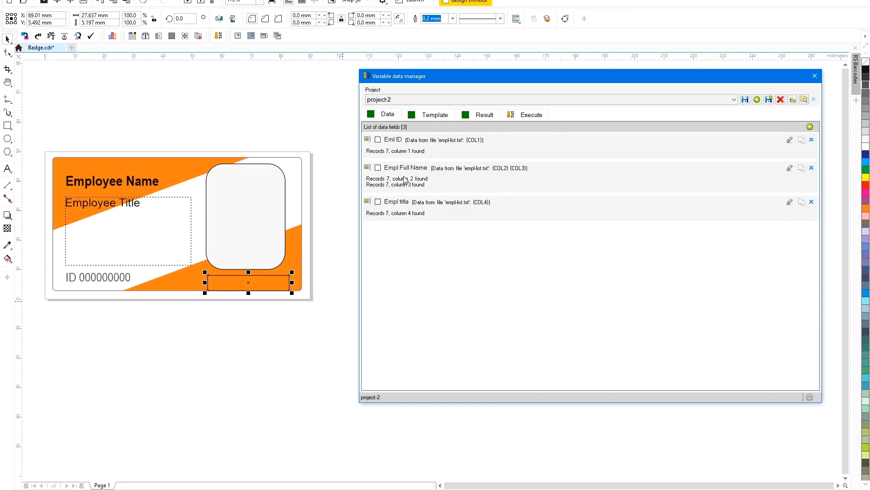
Step: Generate 7 badge records and browse the second, fourth and other generated pages
click(531, 114)
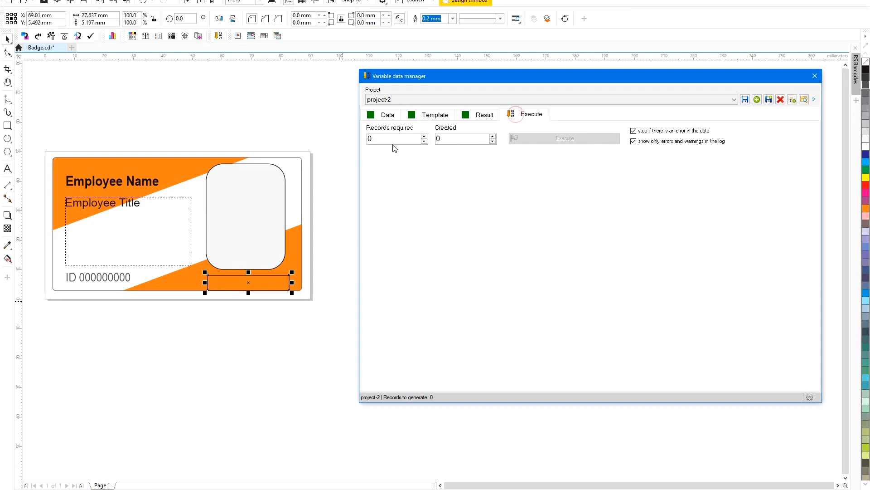
text(7)
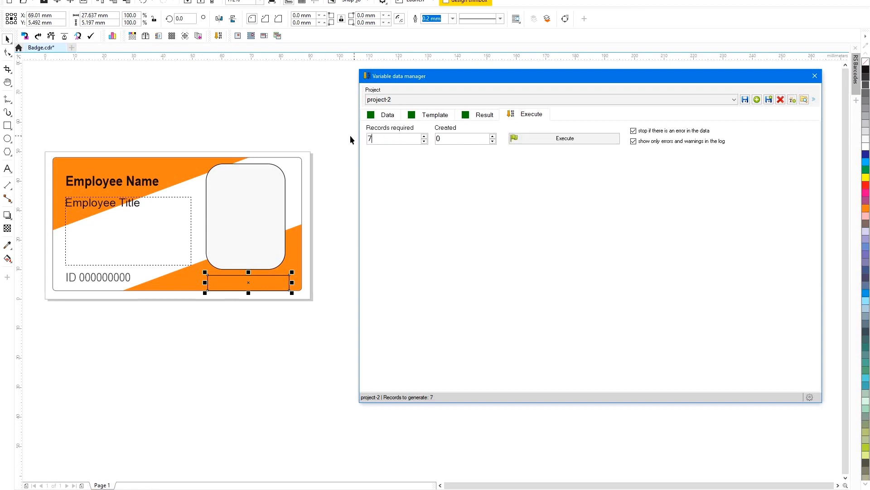
click(565, 138)
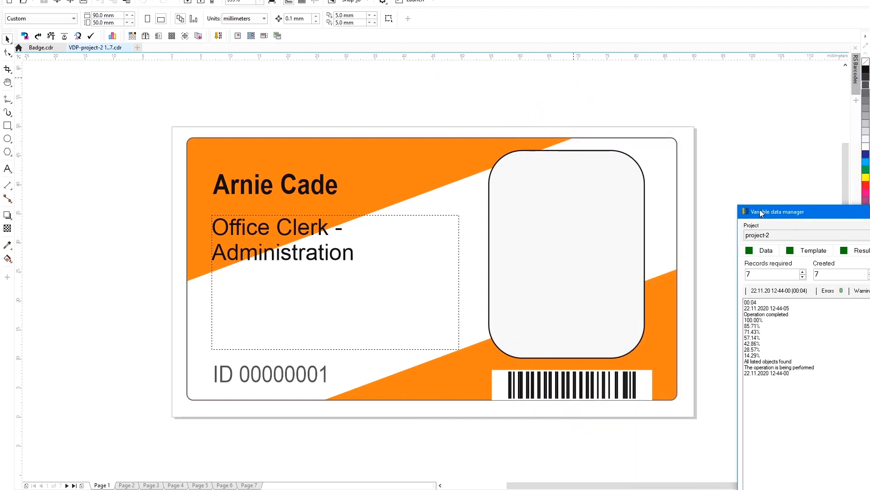
click(127, 485)
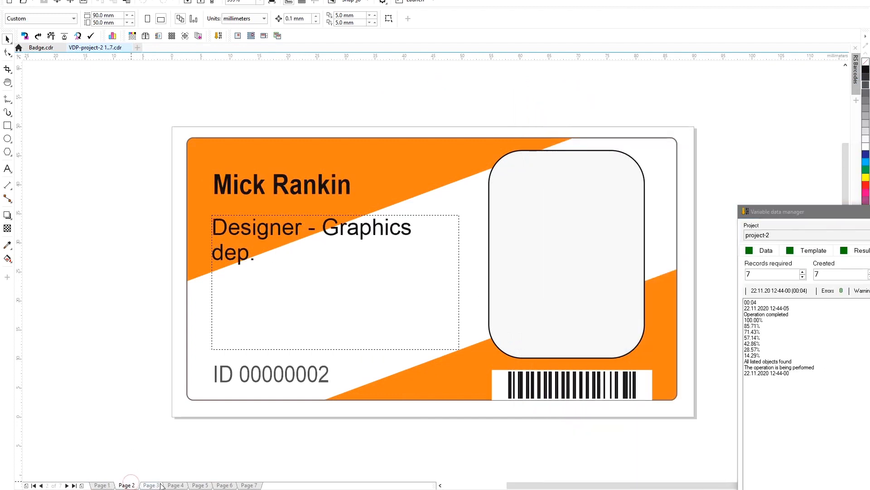
click(175, 485)
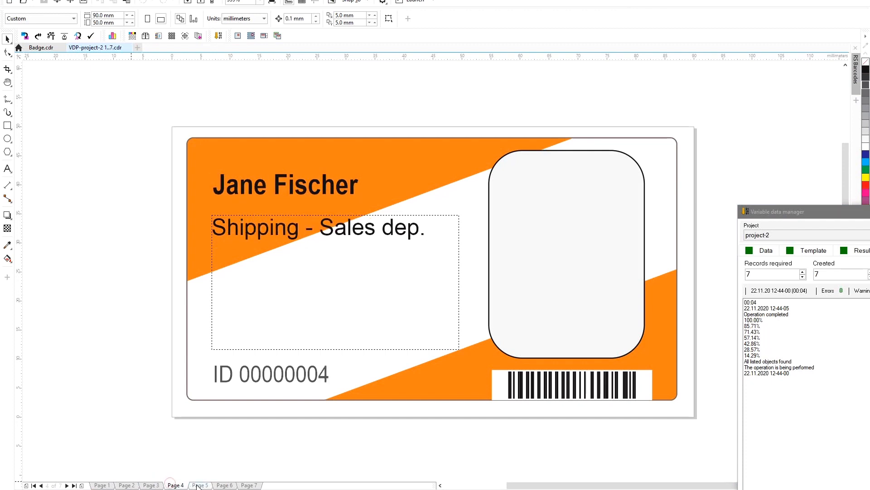
click(224, 485)
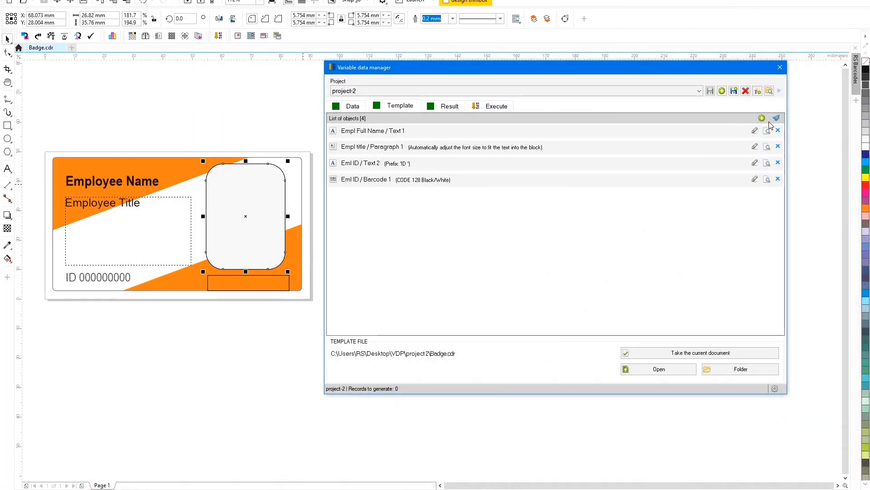
Step: Add an image object named 'Empl photo' taking file names from Eml ID
click(761, 117)
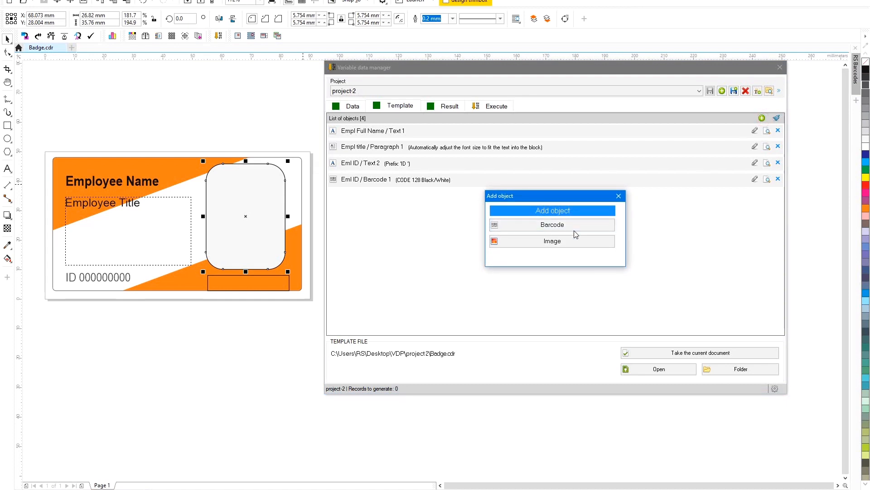
click(552, 241)
text(E)
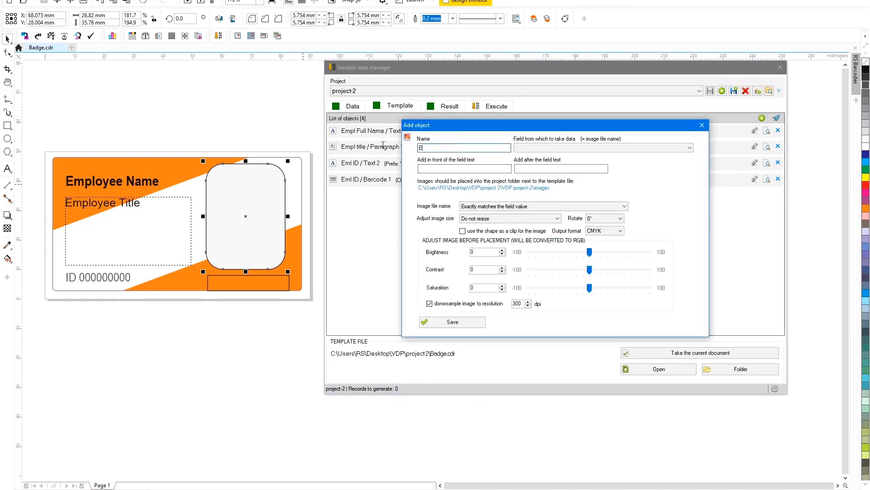
text(mpl photo)
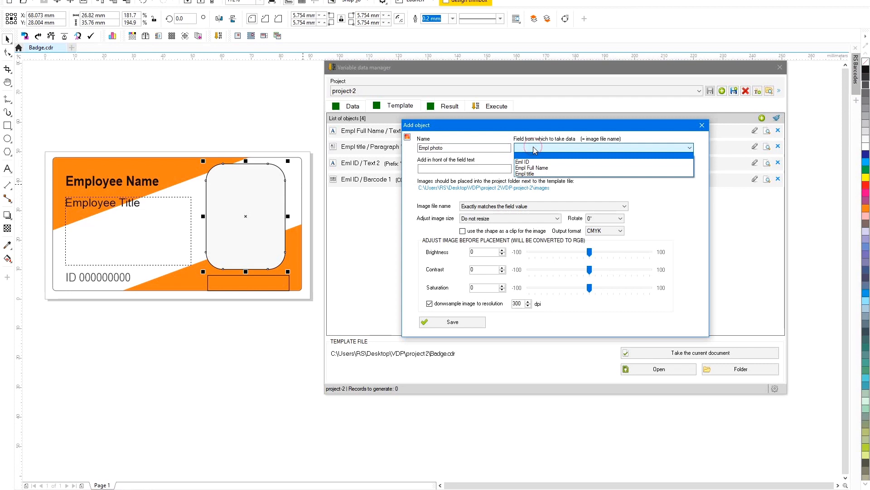
click(522, 162)
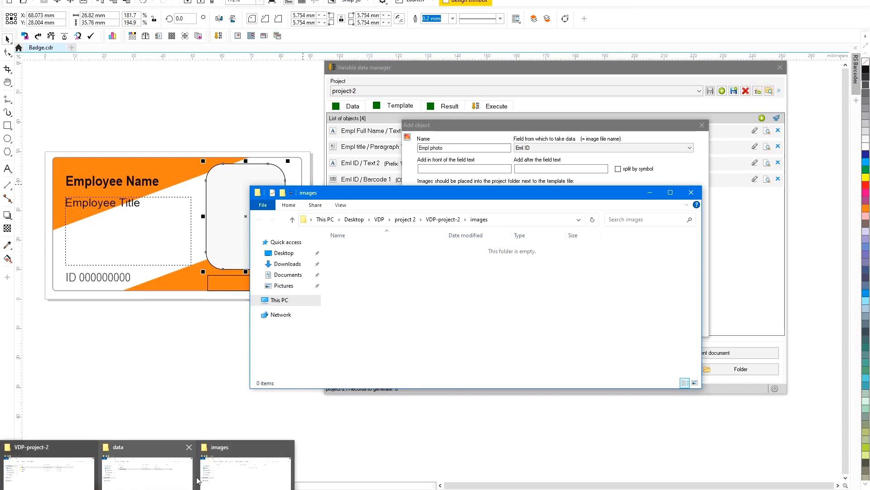
Step: Switch to the data folder window and open the photos folder
click(118, 447)
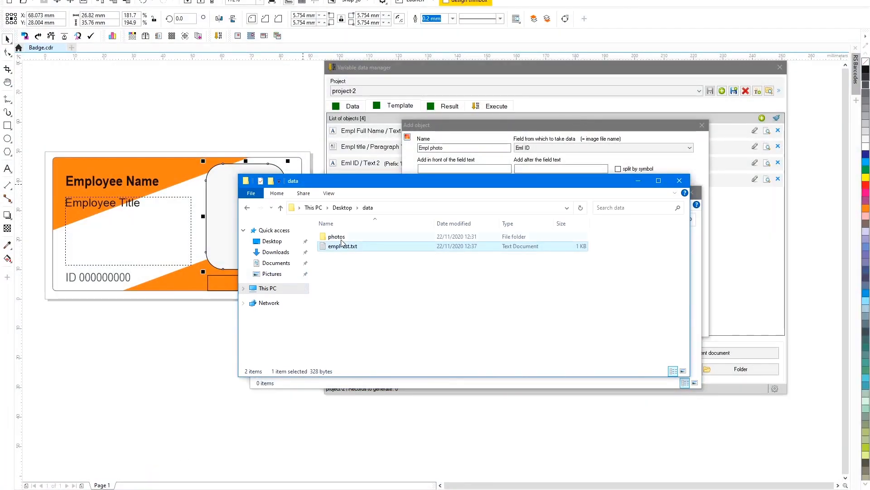
double_click(337, 236)
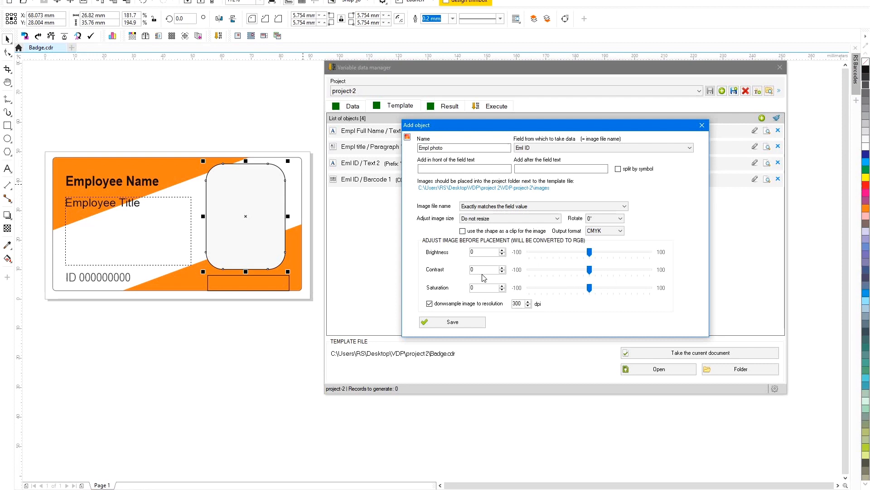
Step: Save the Empl photo object and regenerate the seven badges with photos
click(452, 322)
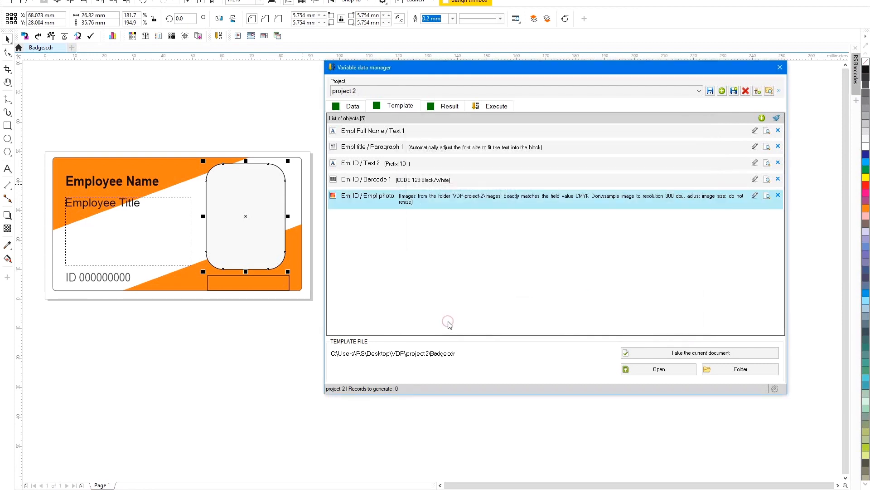
click(497, 105)
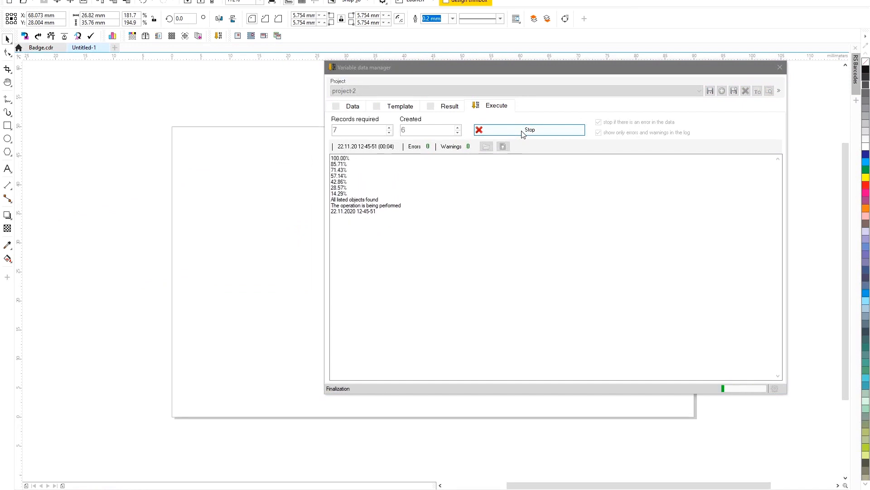
click(529, 129)
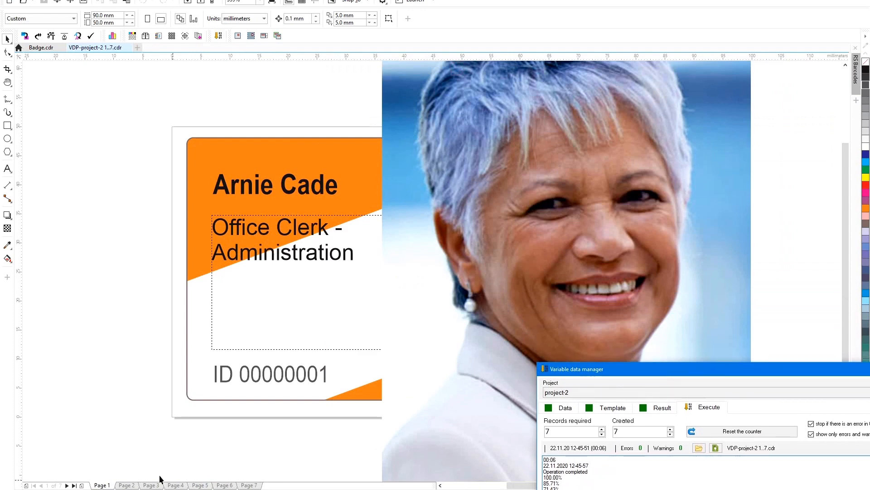
Step: Review the generated badges on pages 3, 5 and 7
click(150, 485)
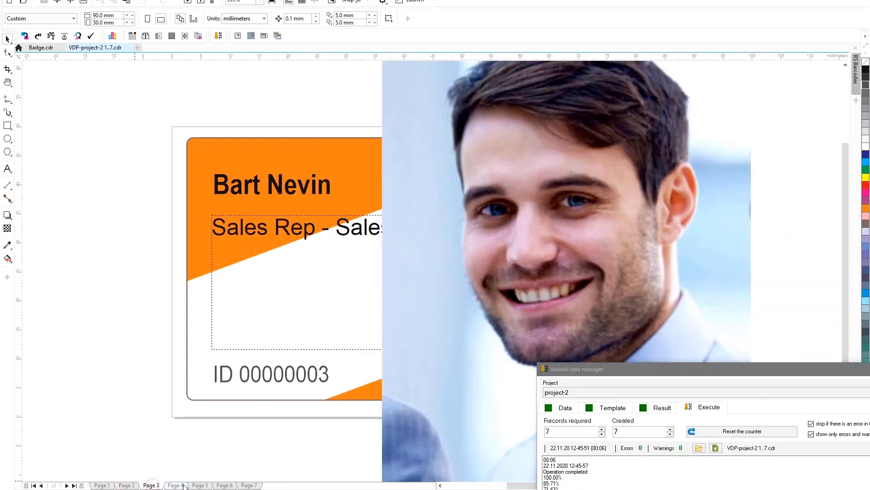
click(200, 485)
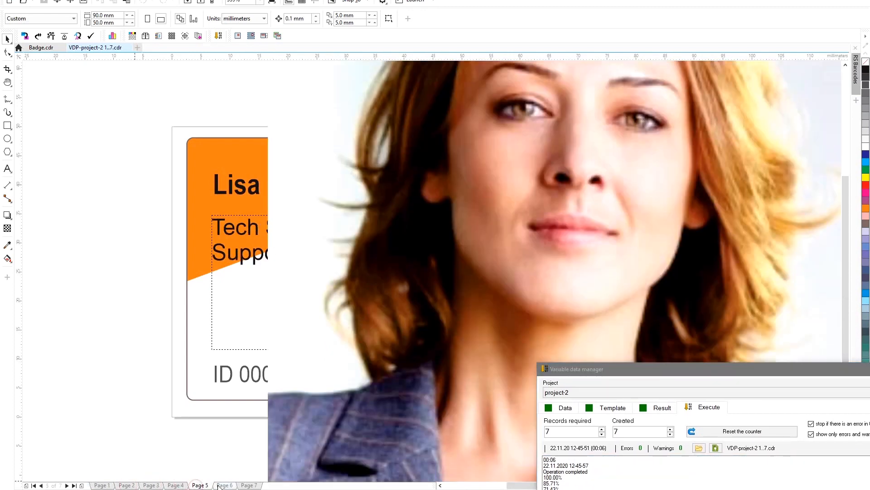
click(249, 485)
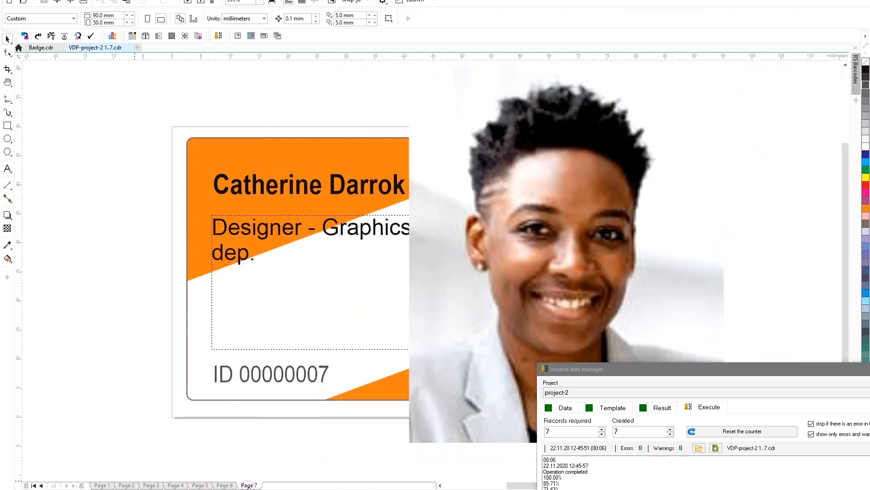
mouse_move(127, 33)
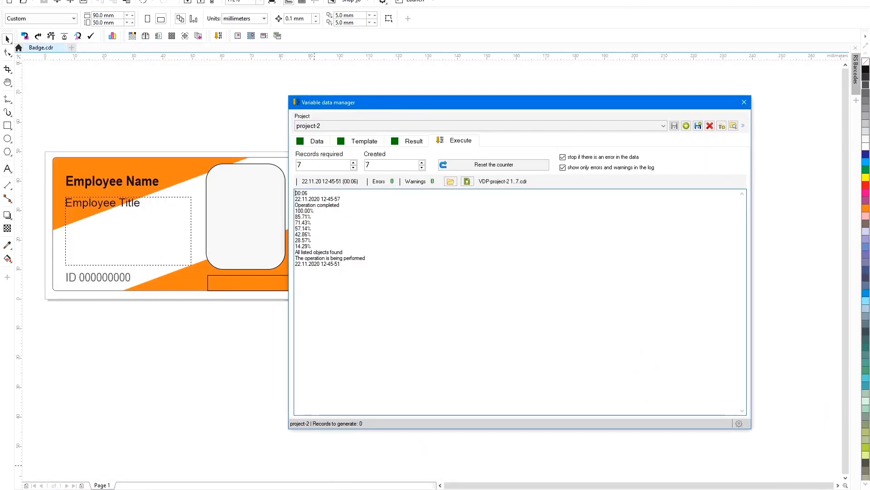
Step: Set Empl photo to fill its frame proportionally, regenerate, and inspect page 5
click(364, 140)
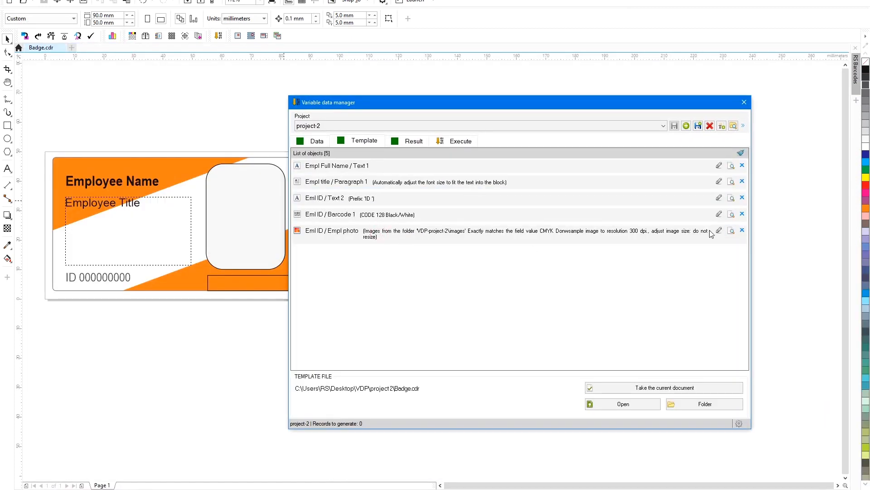
click(719, 230)
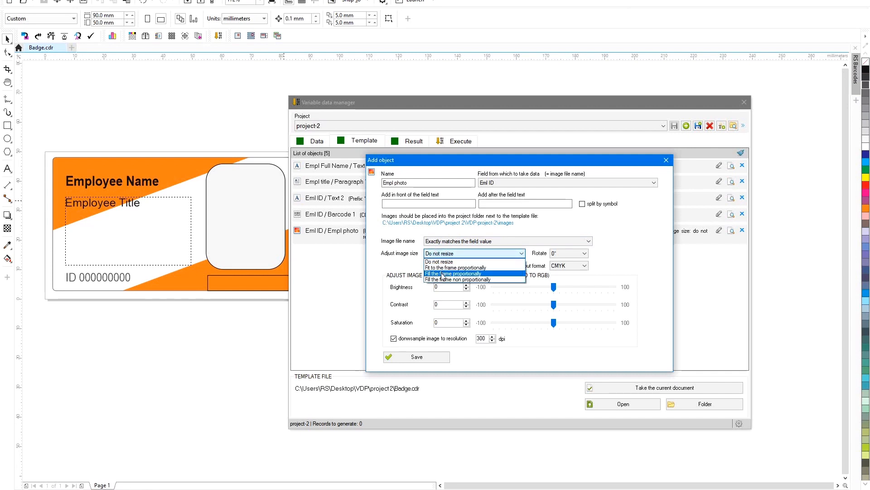
click(453, 273)
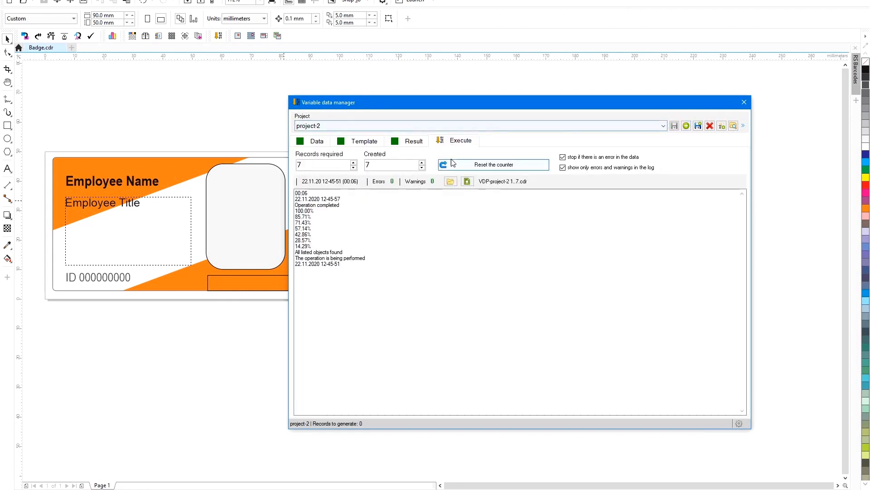
click(494, 165)
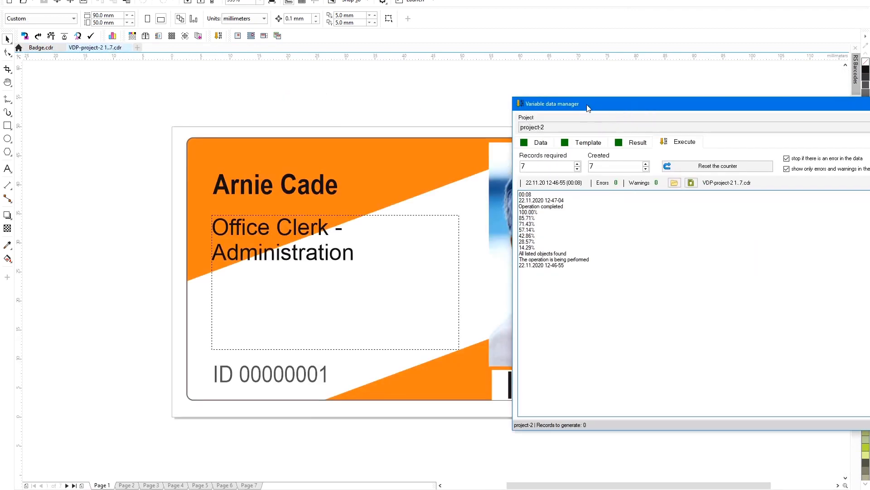
drag(588, 104, 741, 148)
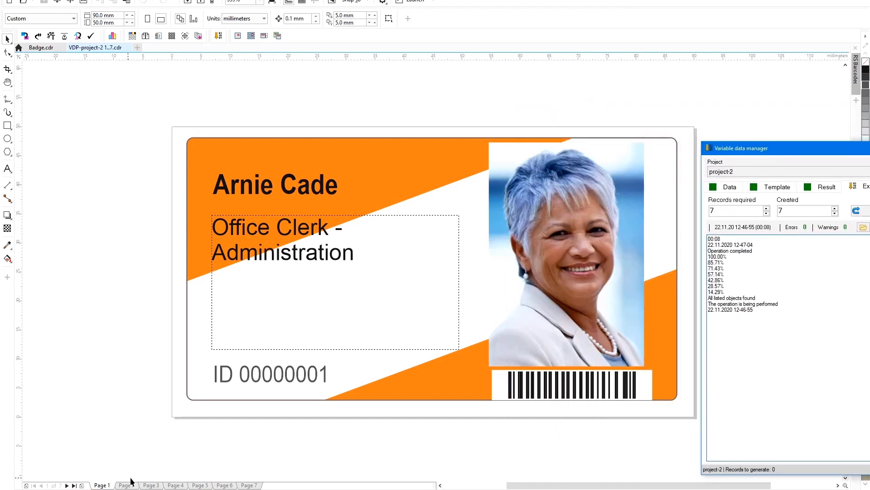
click(200, 485)
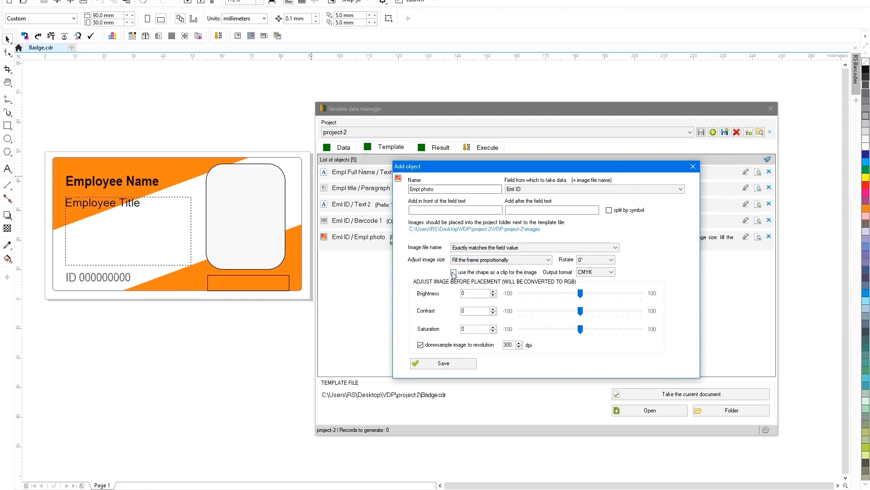
Step: Clip Empl photo to the frame shape, save the project and regenerate badges
click(442, 363)
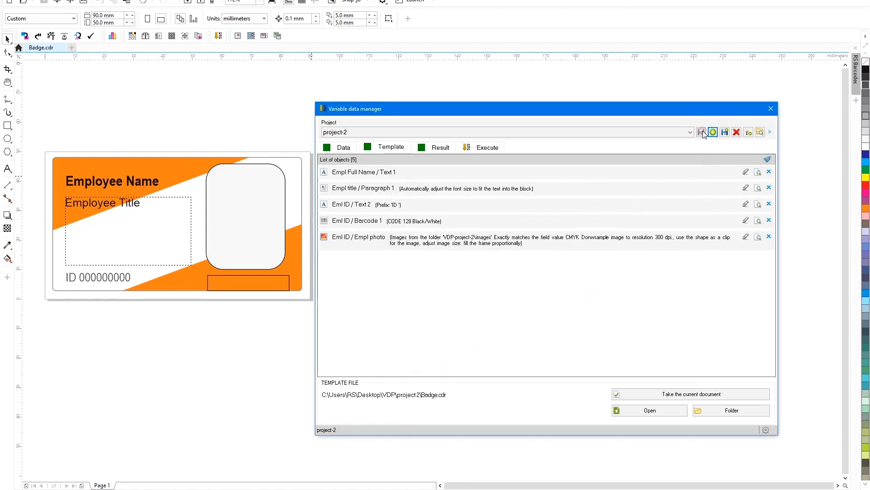
click(488, 147)
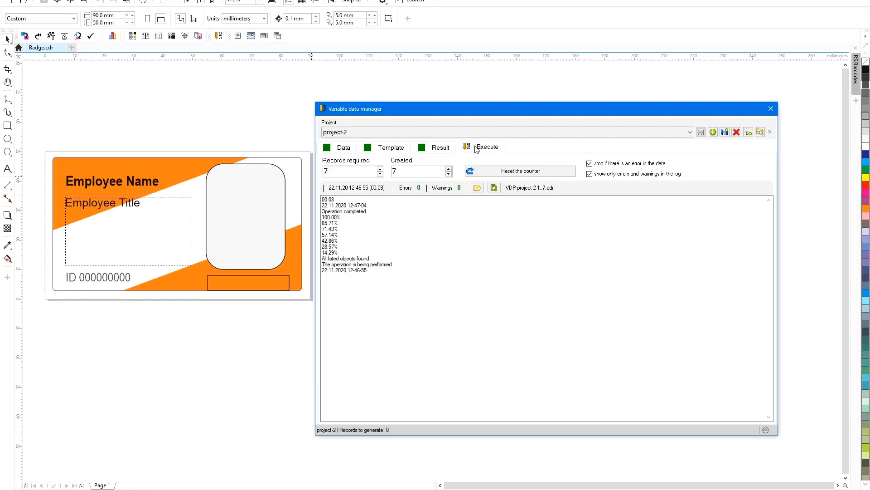
click(487, 146)
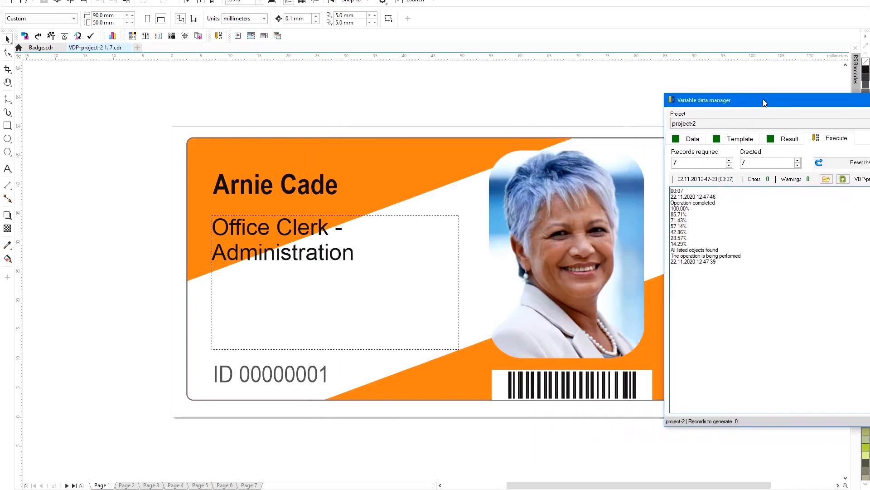
Step: Review badges on pages 2, 3, 5, 6 and 7, then return to output settings
click(127, 485)
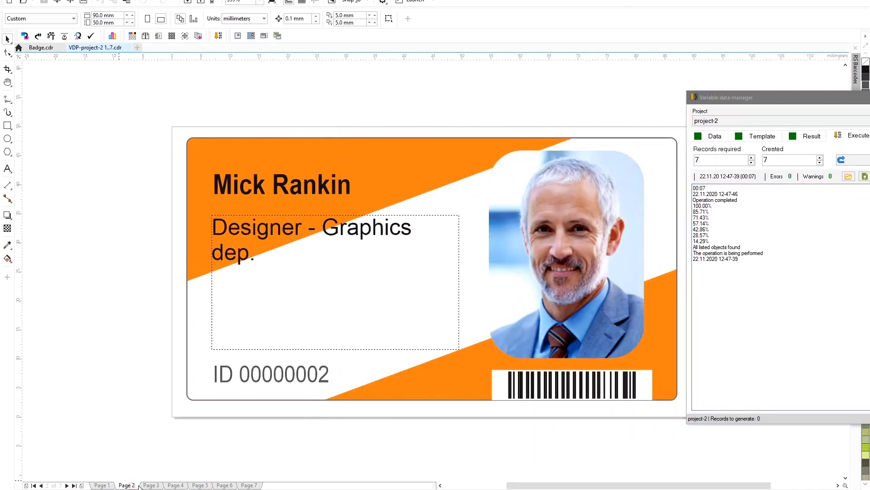
click(151, 485)
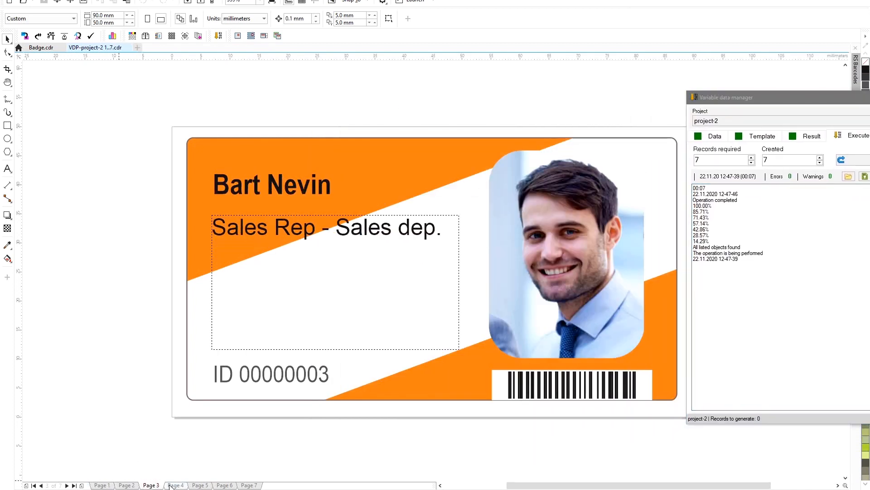
click(200, 485)
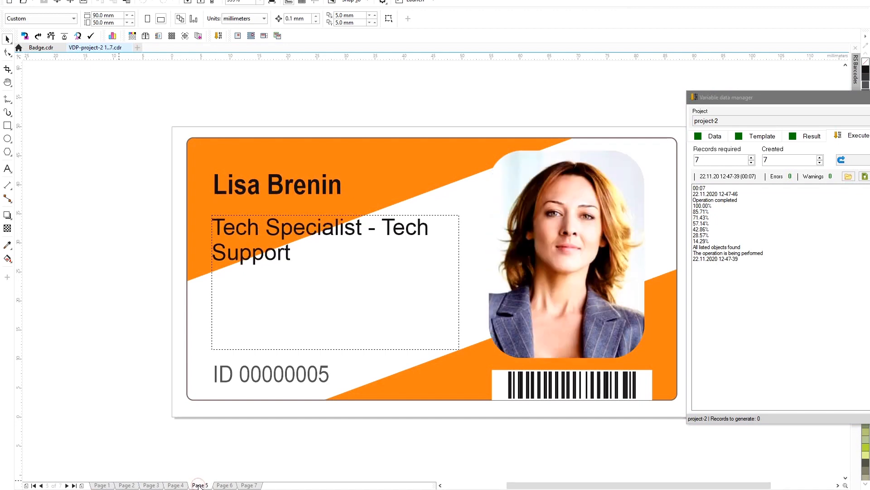
click(224, 485)
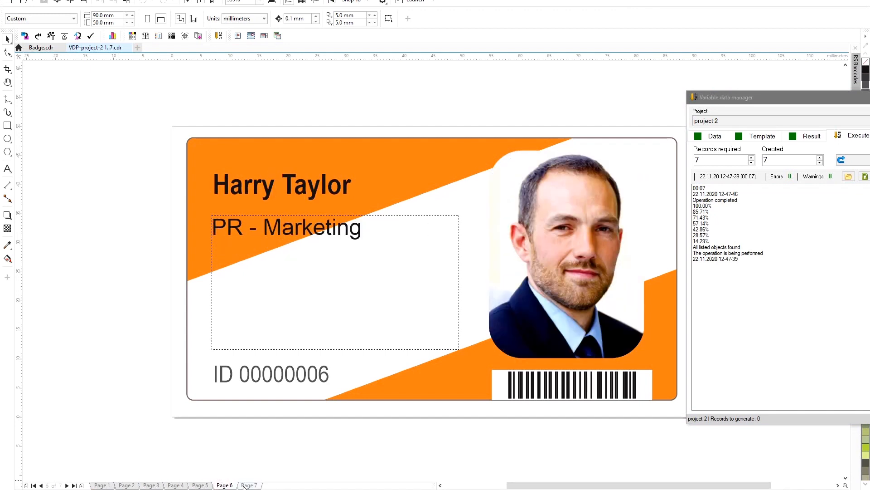
click(249, 485)
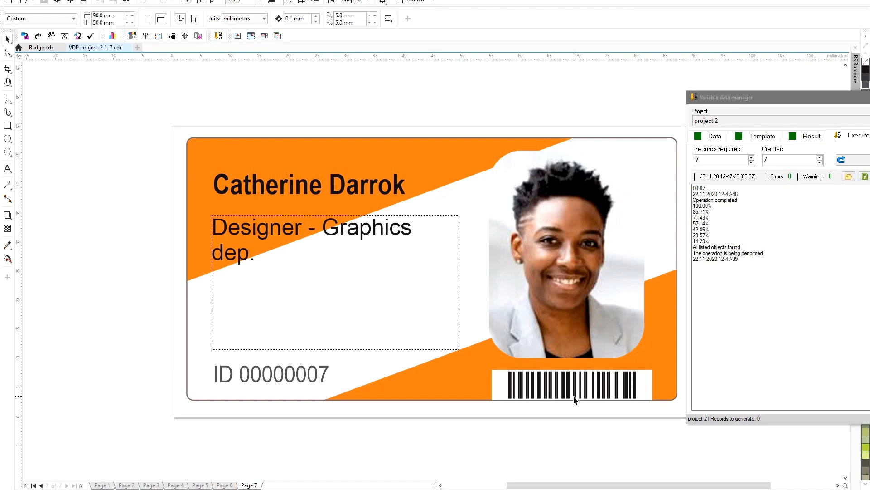
click(467, 133)
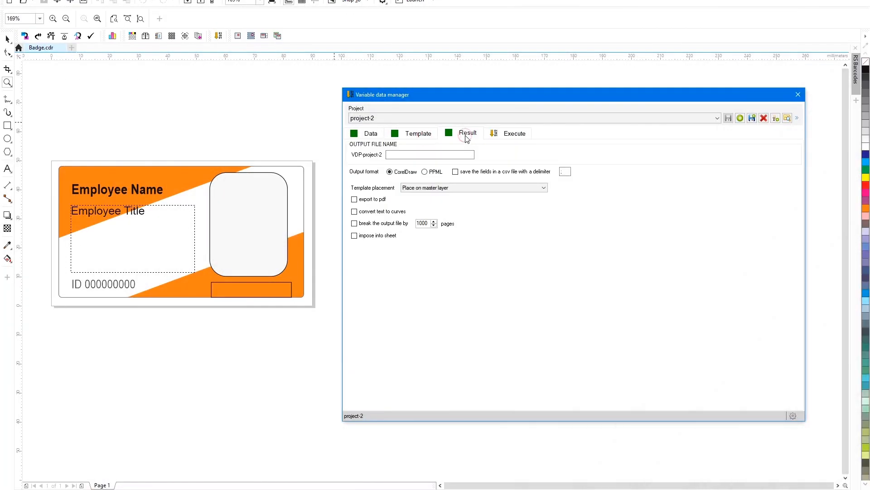
Step: Impose badges onto SRA3 (450 x 320 mm) sheets with trim marks, checking paper settings
click(354, 235)
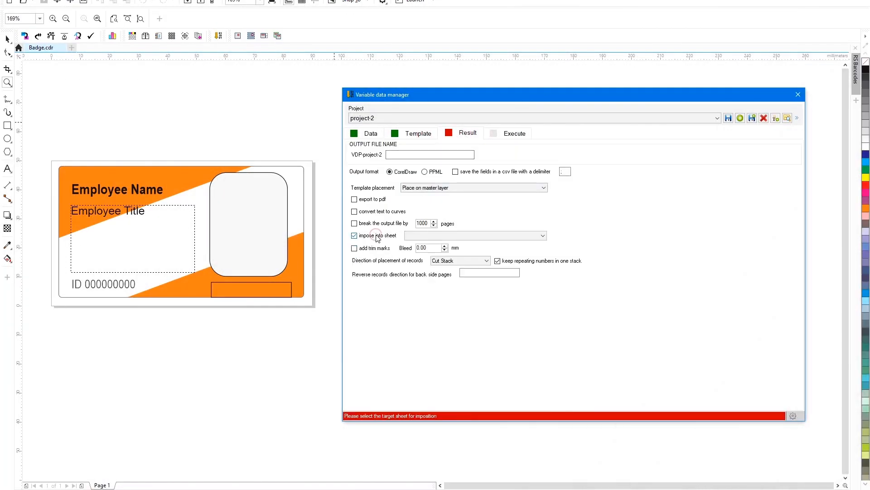
click(543, 236)
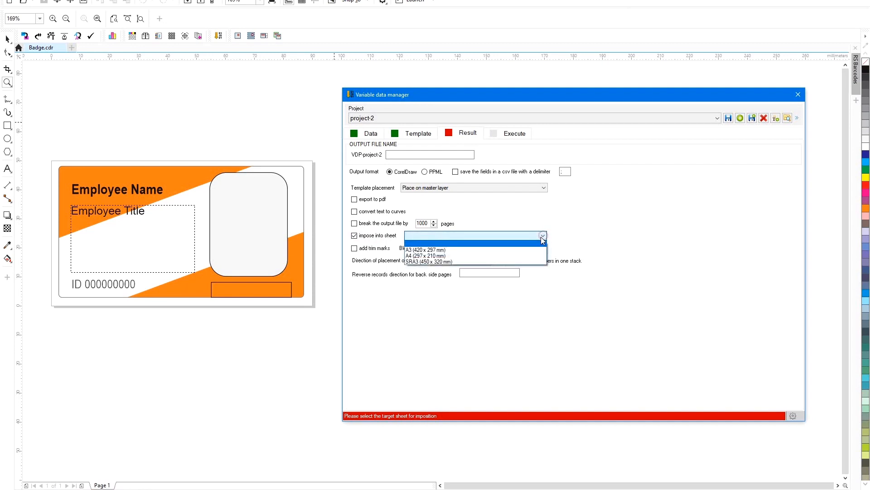
click(425, 262)
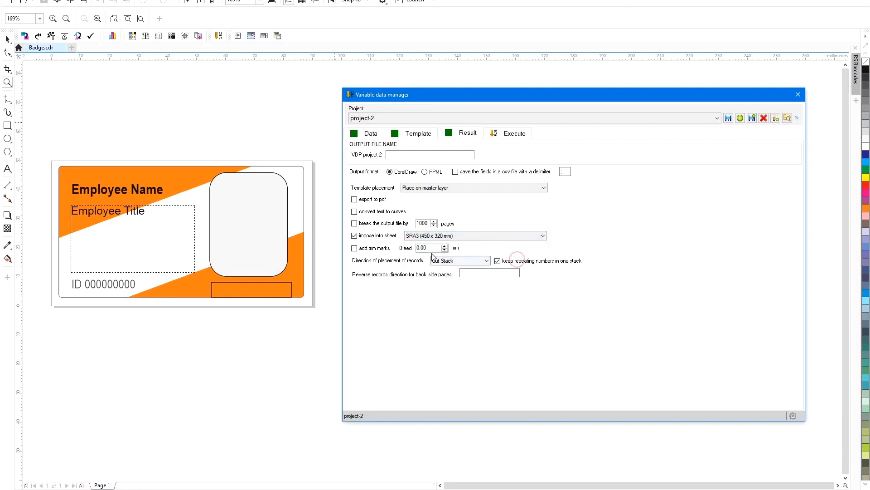
click(354, 248)
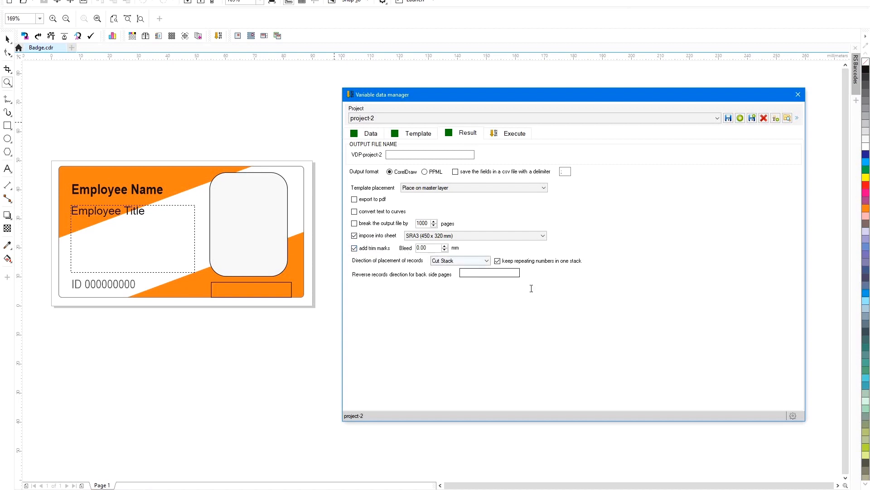
click(794, 415)
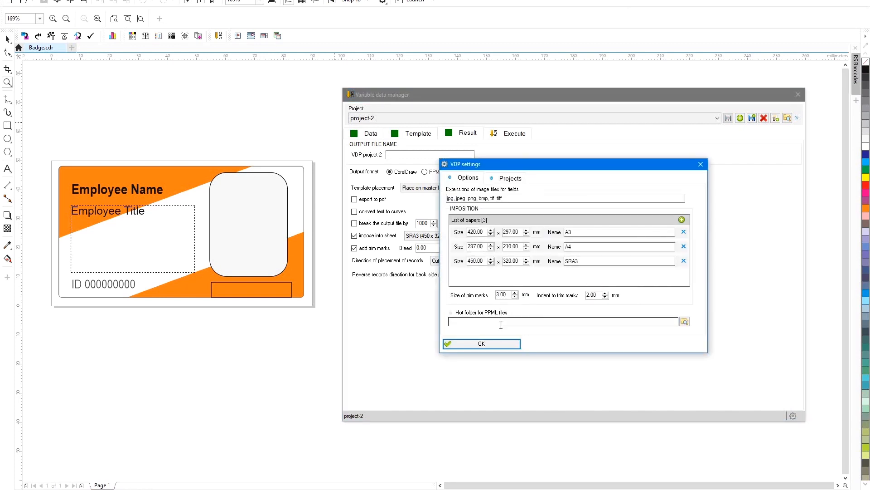
click(481, 344)
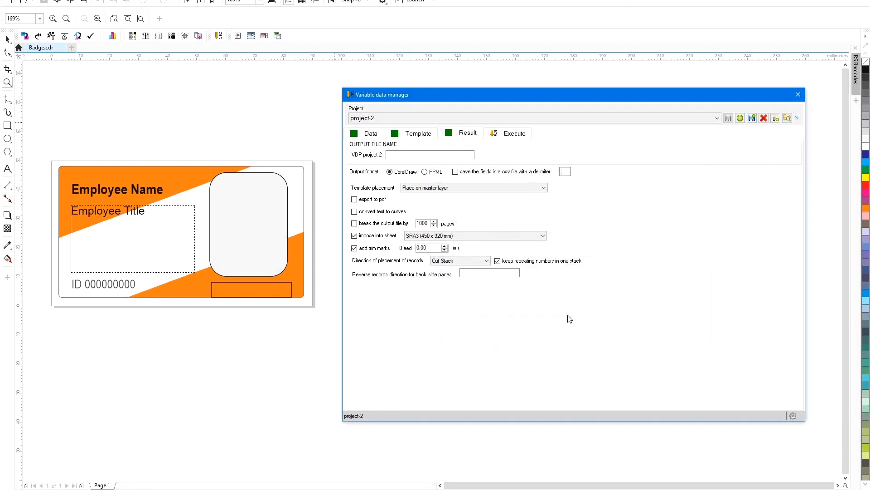
click(514, 133)
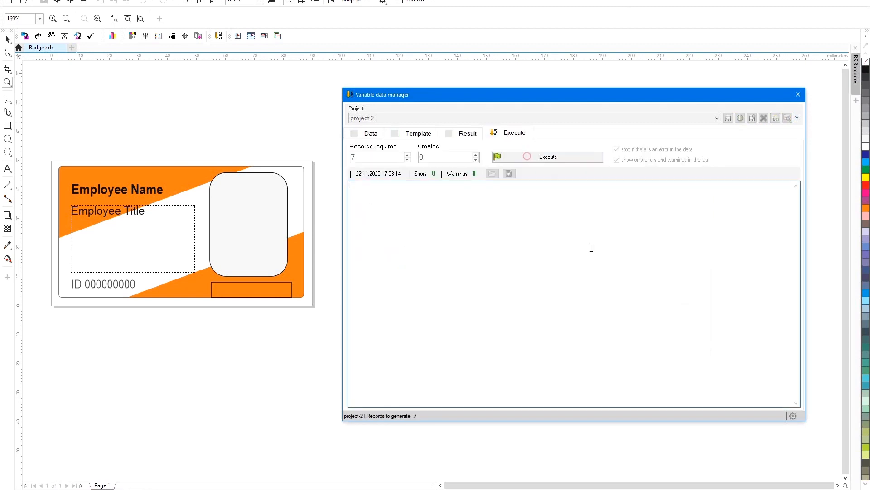
Step: Generate the badges onto one SRA3 sheet and move the manager to view it
click(548, 156)
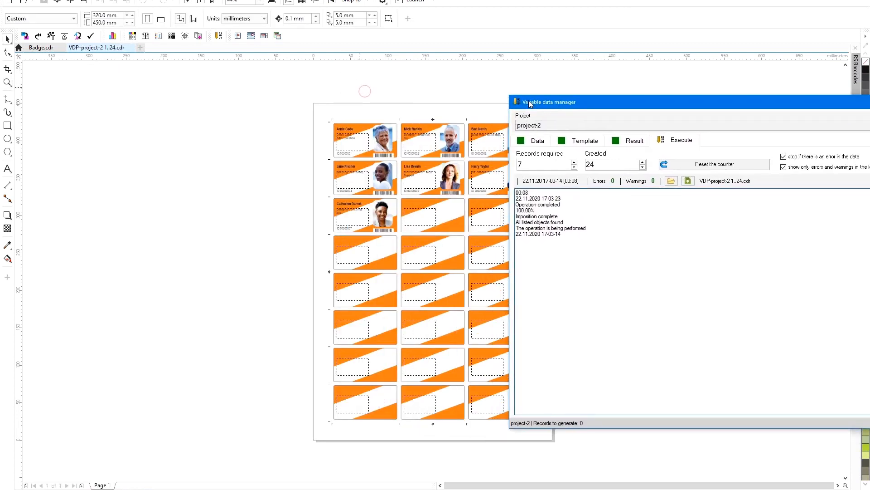
drag(527, 102, 567, 91)
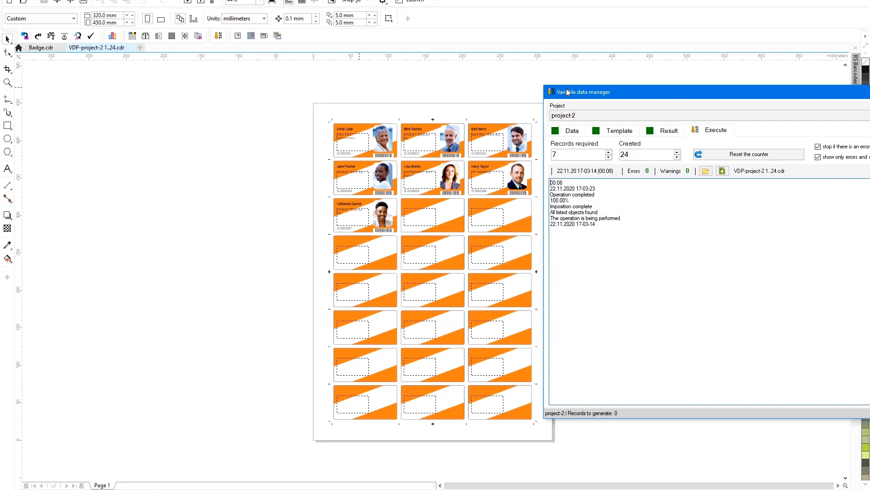